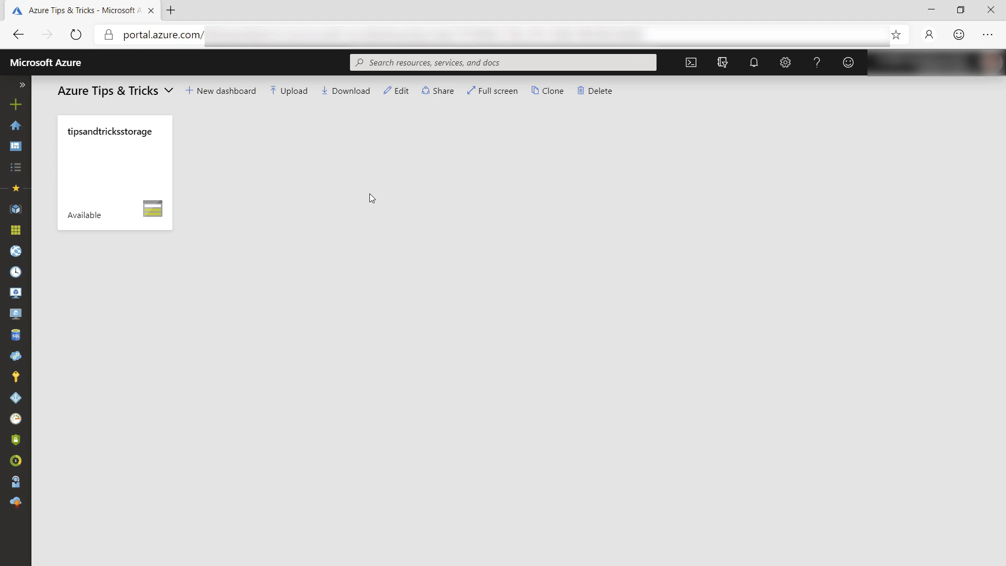
mouse_move(15, 104)
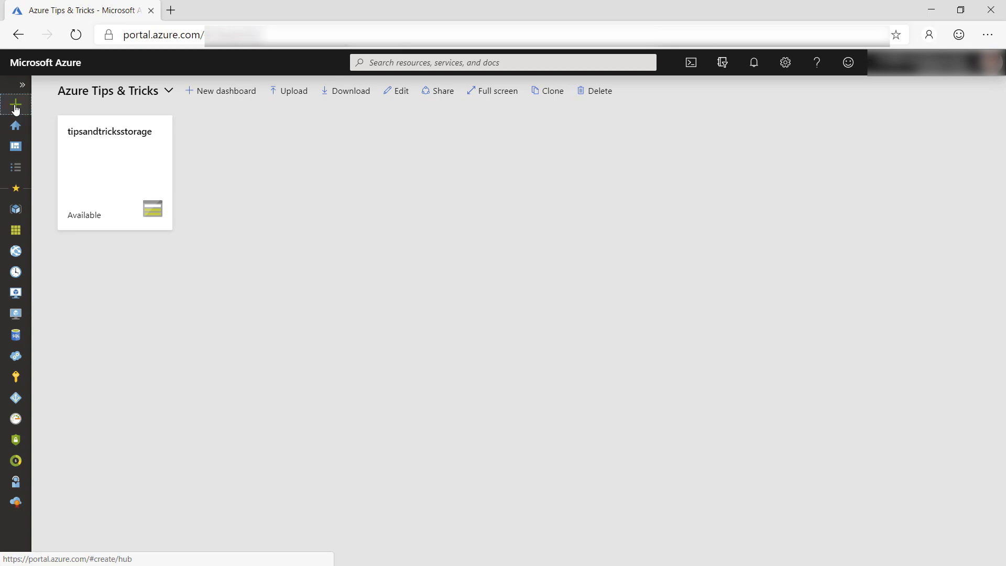
Search the Marketplace for 'Data Share' and select the Data Share offering
click(15, 104)
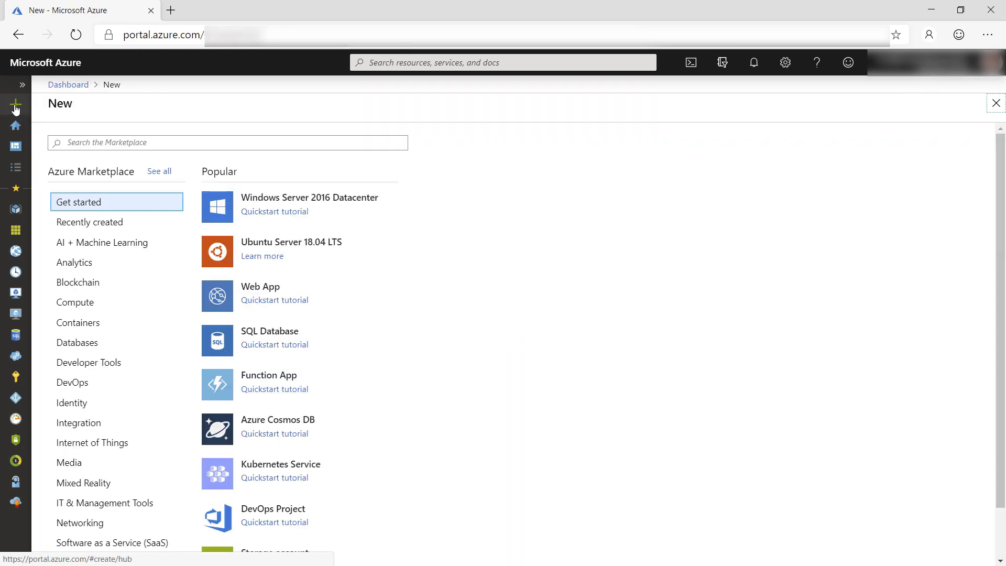
text(data sha)
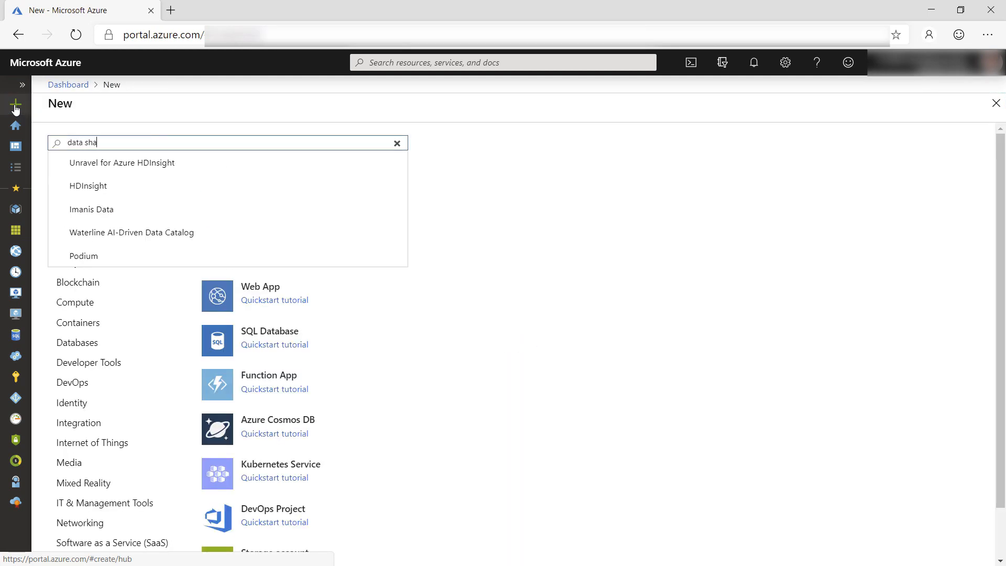
text(Data Share)
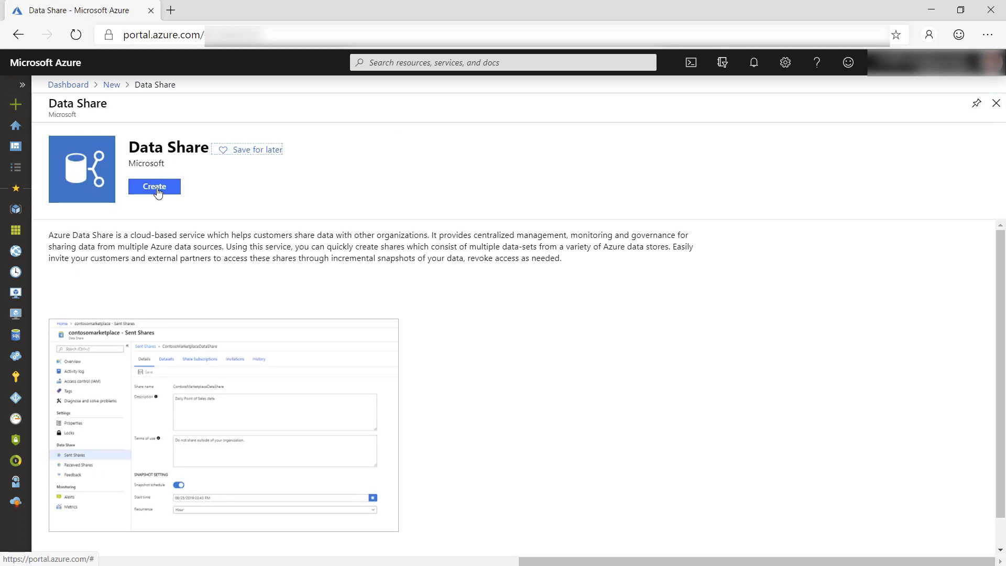
Deploy Data Share 'tipsandtricksdatashare' in azuretipsandtricks, West Europe, and go to the resource
click(154, 186)
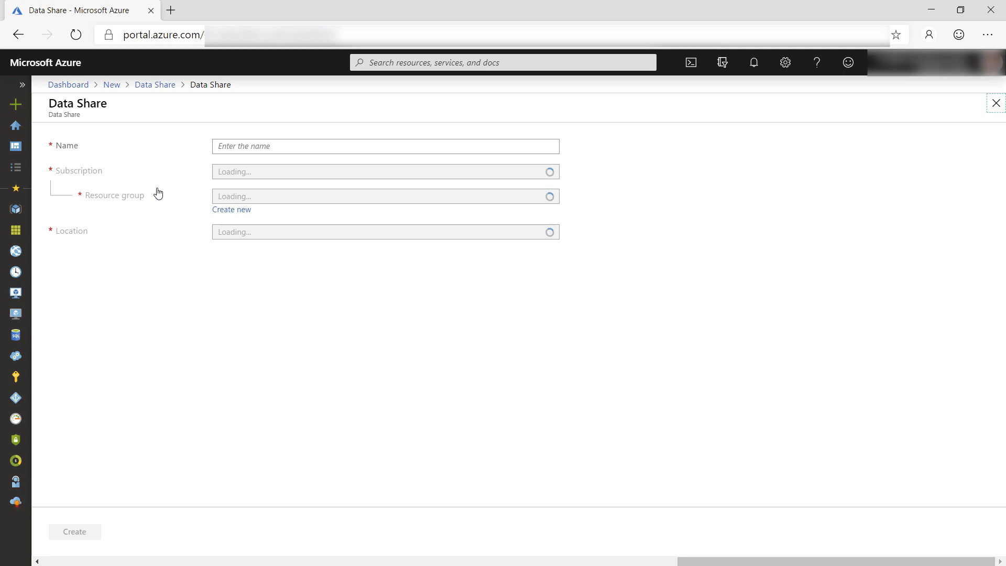
text(tipsandtricksdatashar)
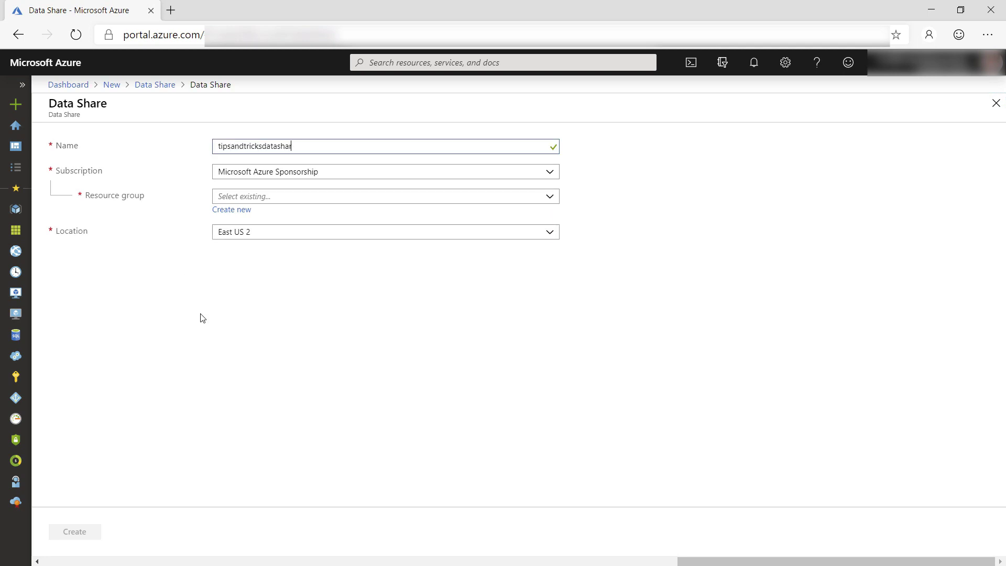
click(385, 197)
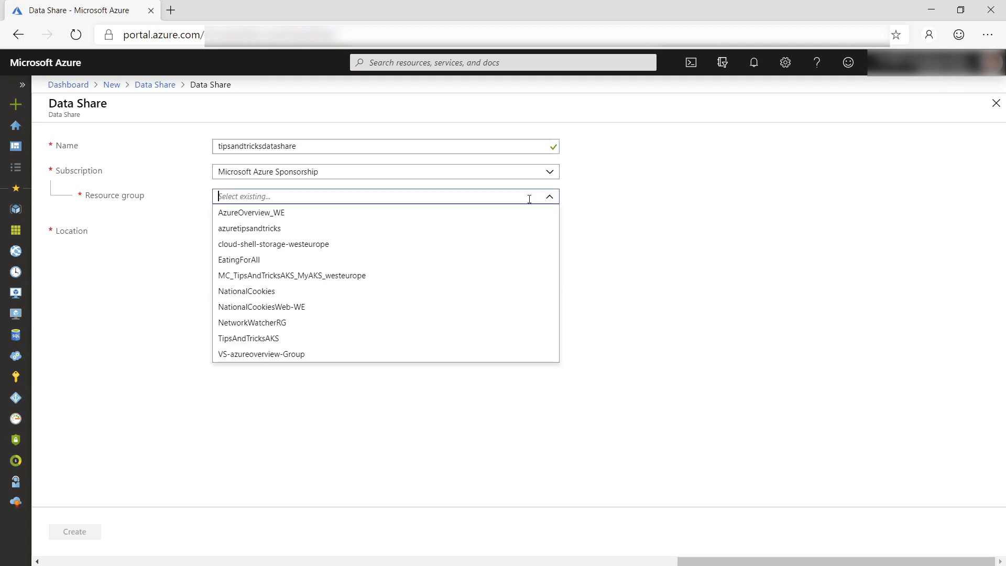
click(249, 228)
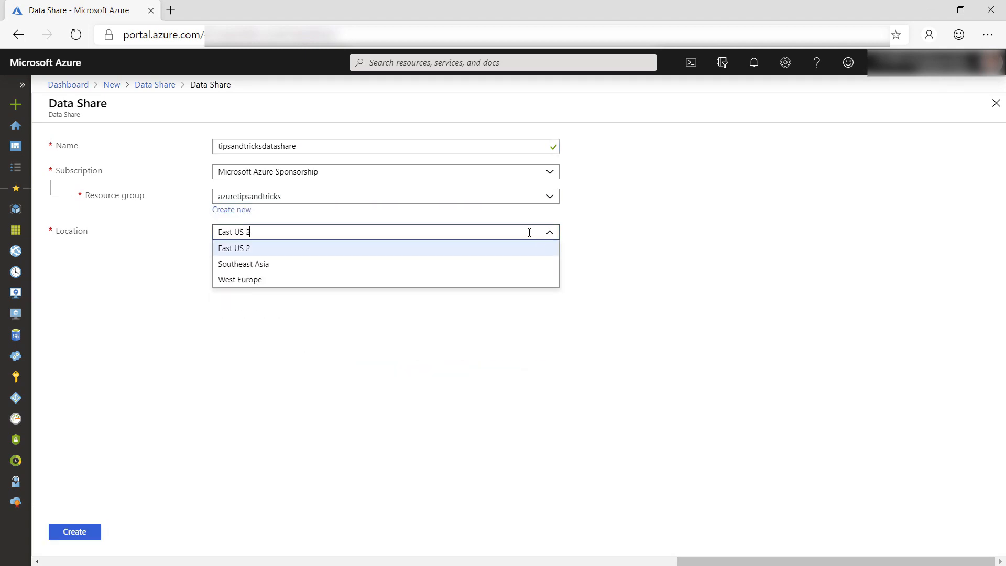
click(240, 279)
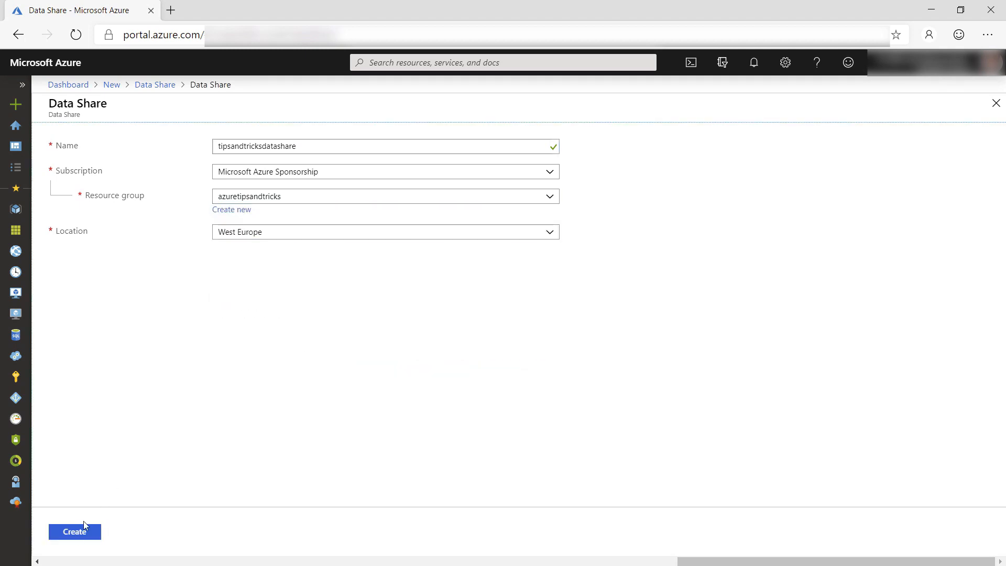
click(74, 532)
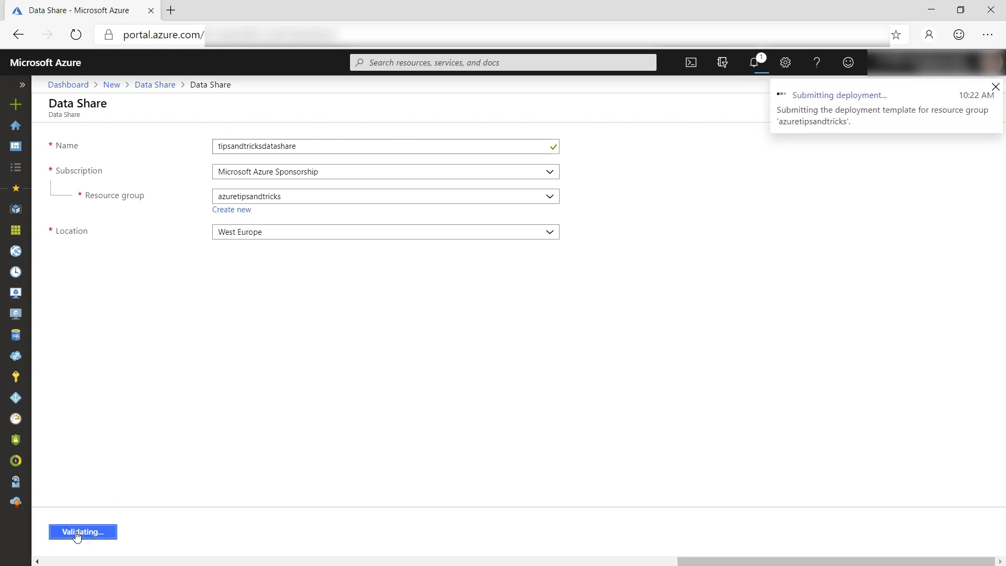
click(82, 532)
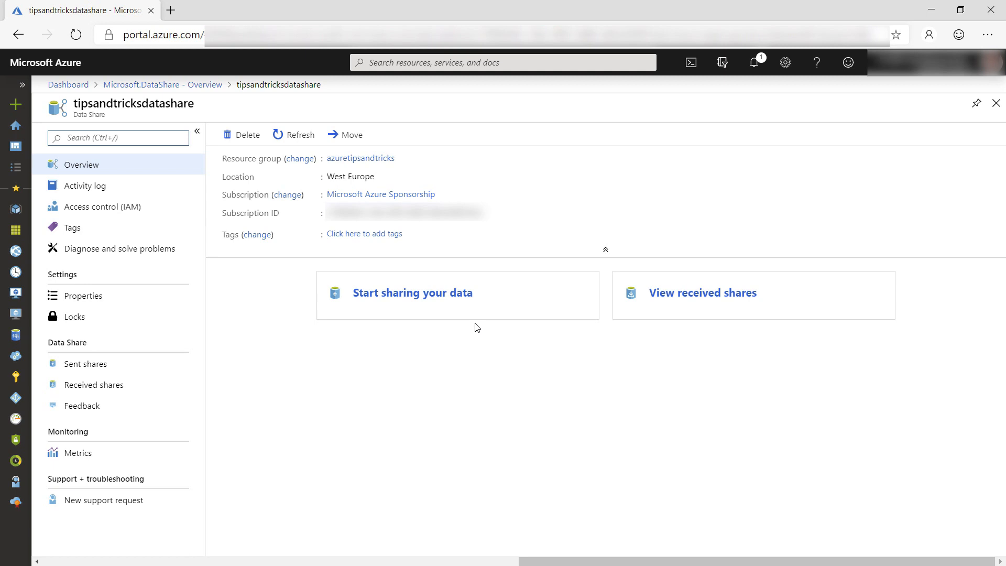
mouse_move(469, 326)
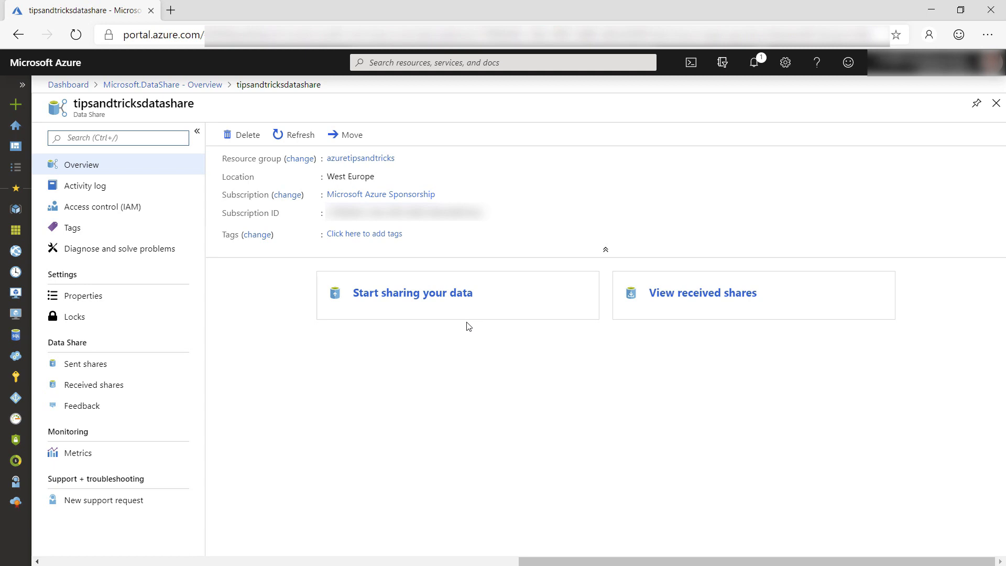
Show the empty Sent shares list of tipsandtricksdatashare
click(86, 364)
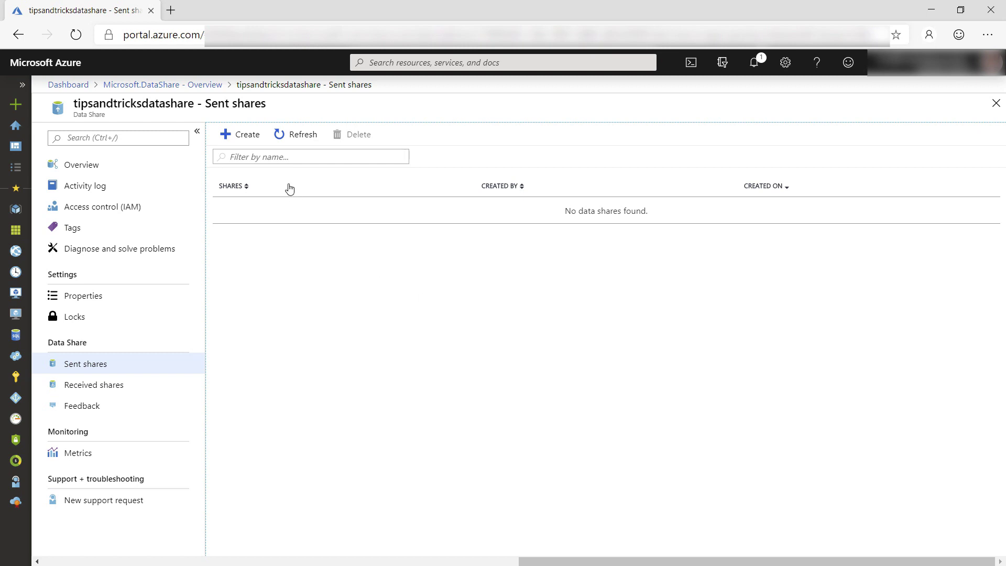
Create share 'sharemyblobs' described 'Here are my blobs', terms 'Please keep them to yourself'
click(239, 134)
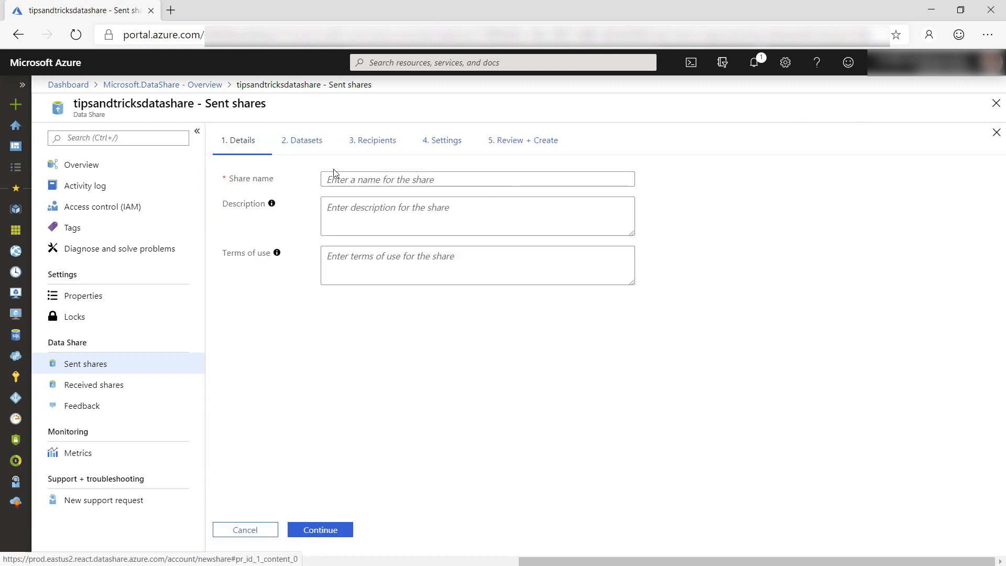
text(sharemyb)
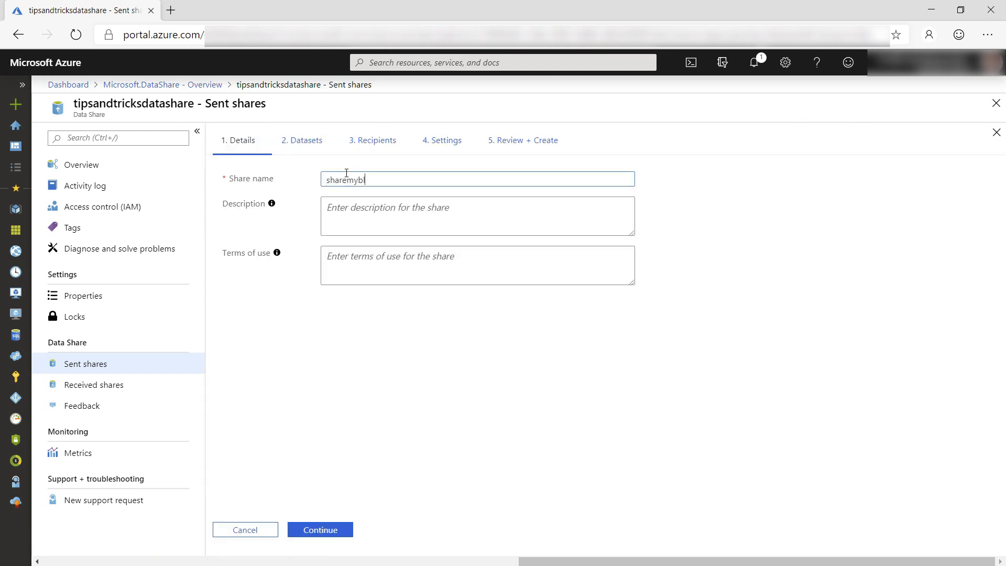
text(lobs)
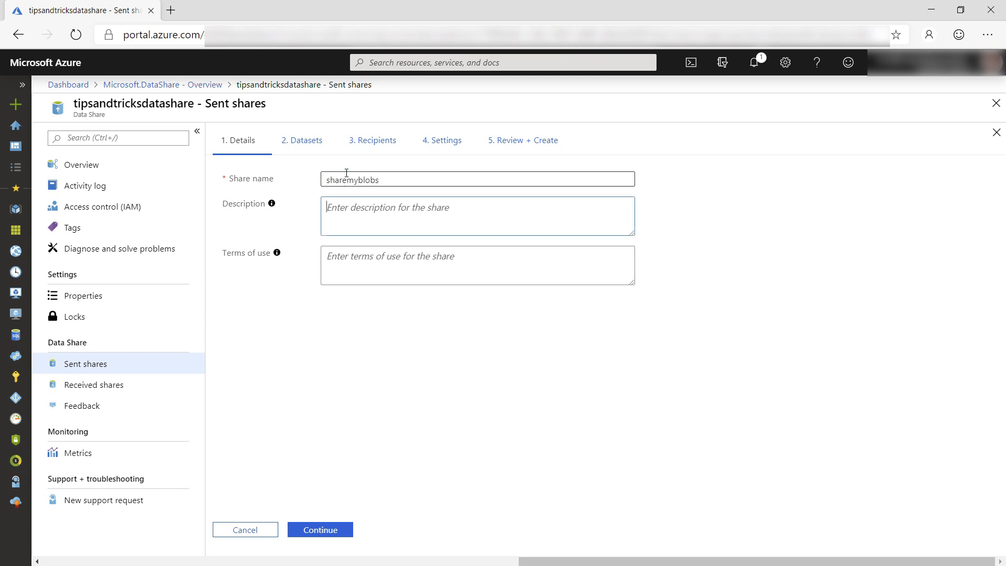
text(Here are my)
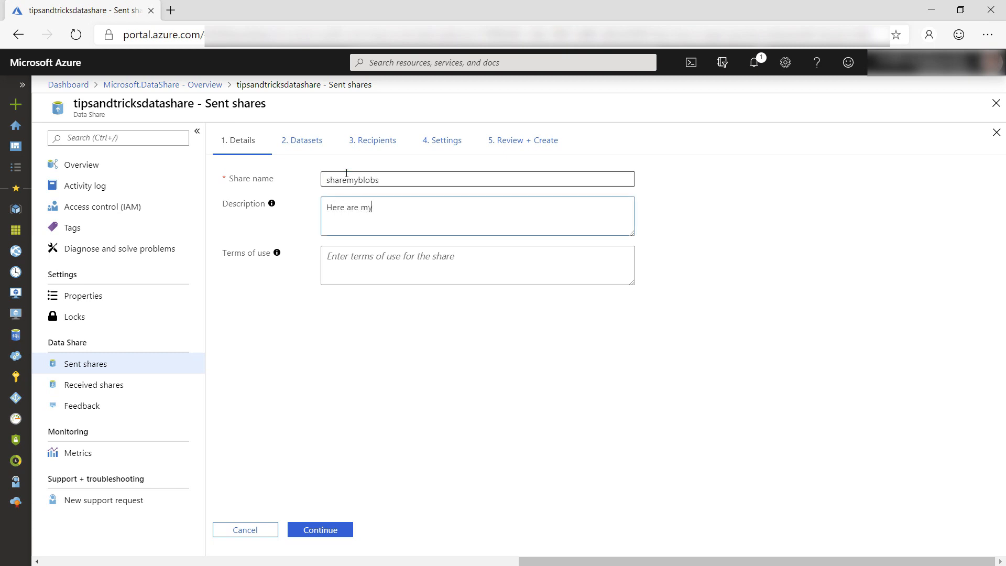
text(blobs)
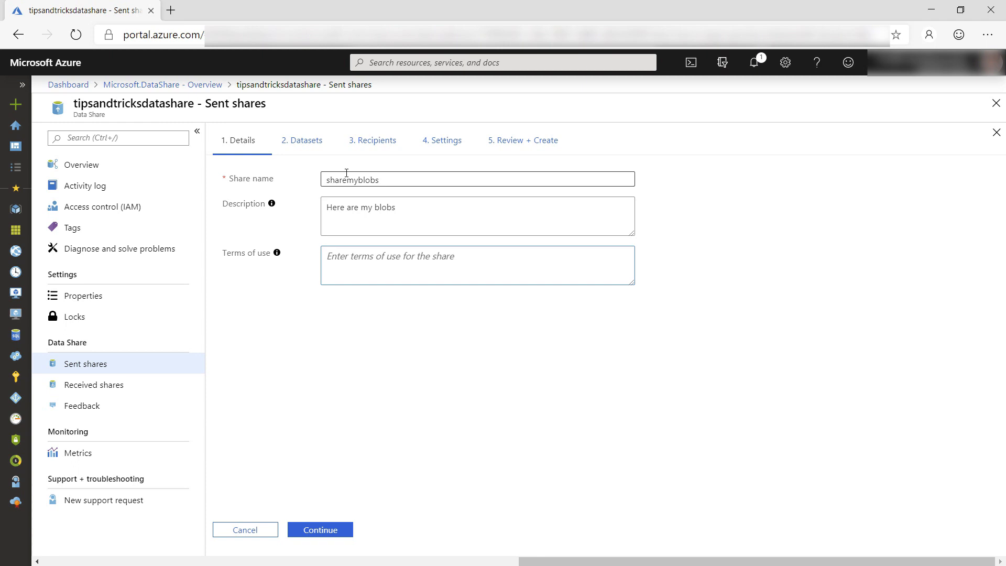
text(Please keep)
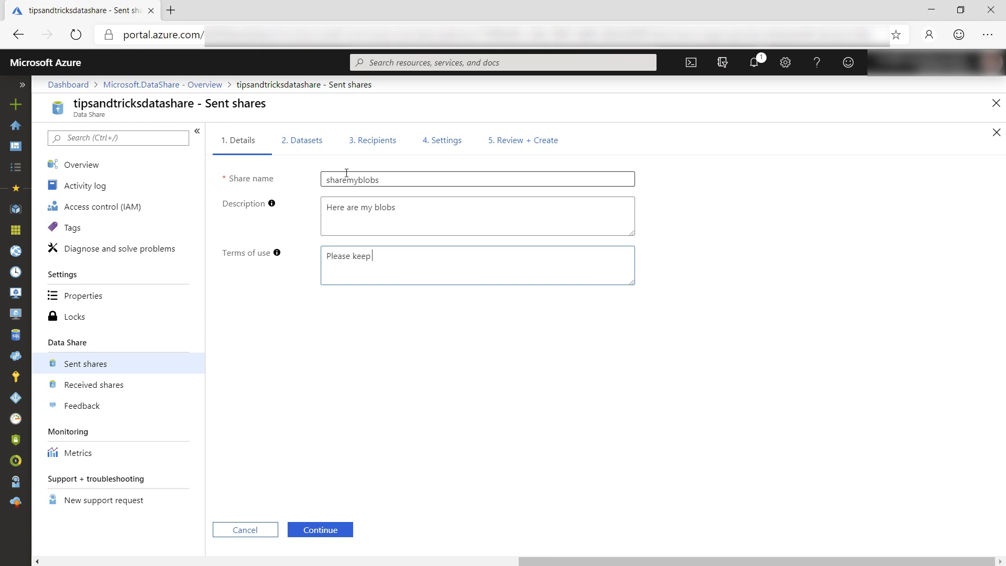
text(them to yourse)
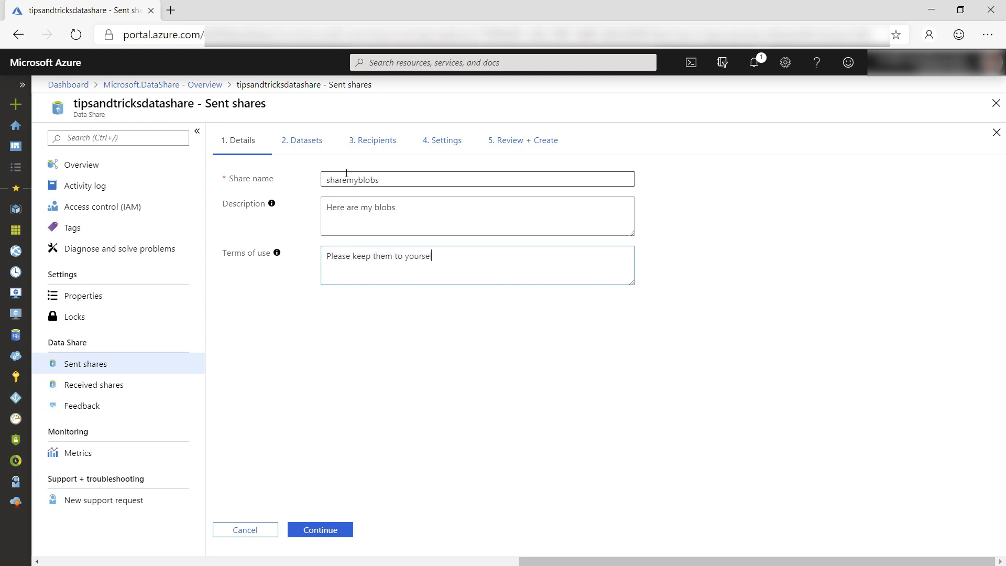
text(f)
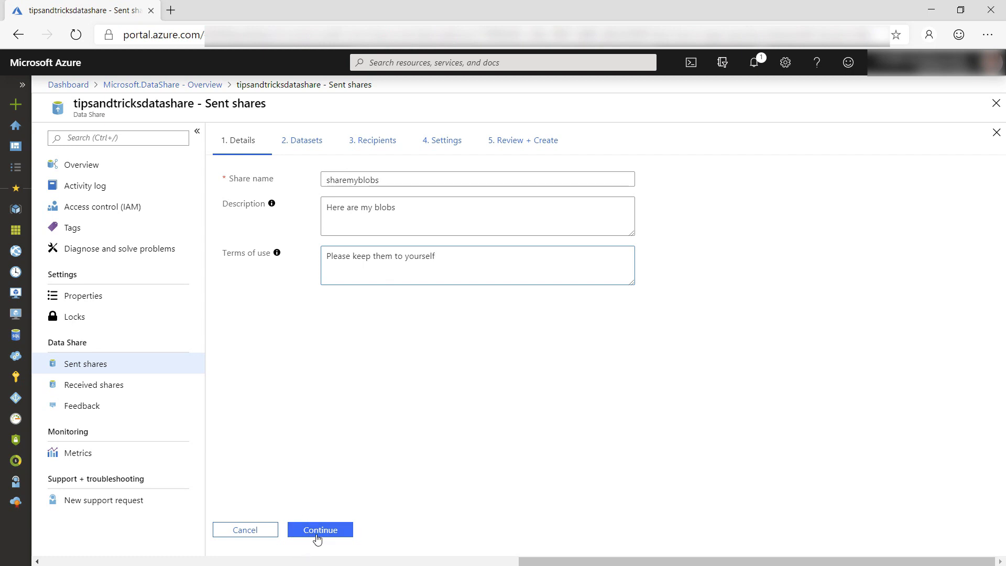
click(320, 529)
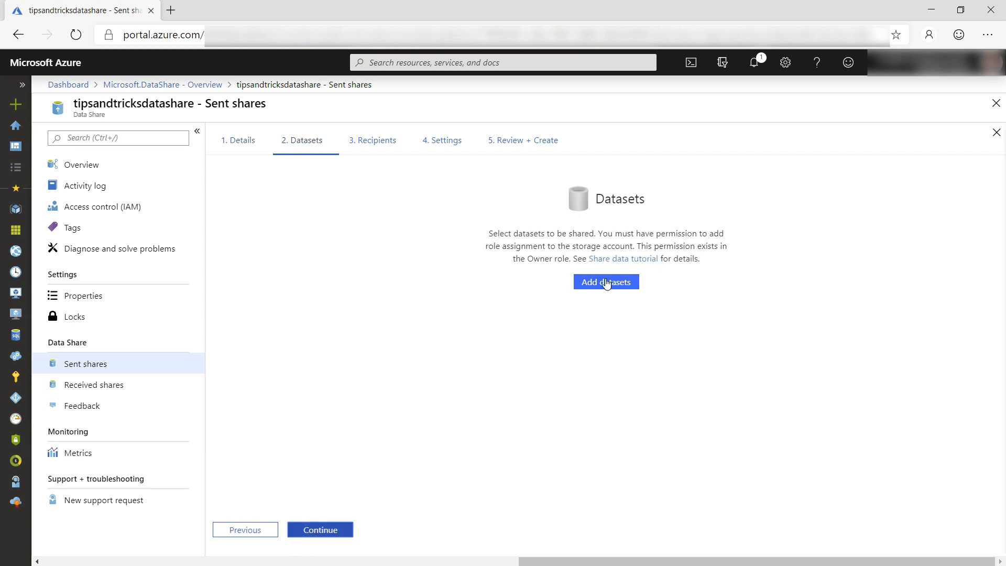
Add the tipsandtricksstorage 'blogposts' container as an Azure Blob Storage dataset
click(605, 282)
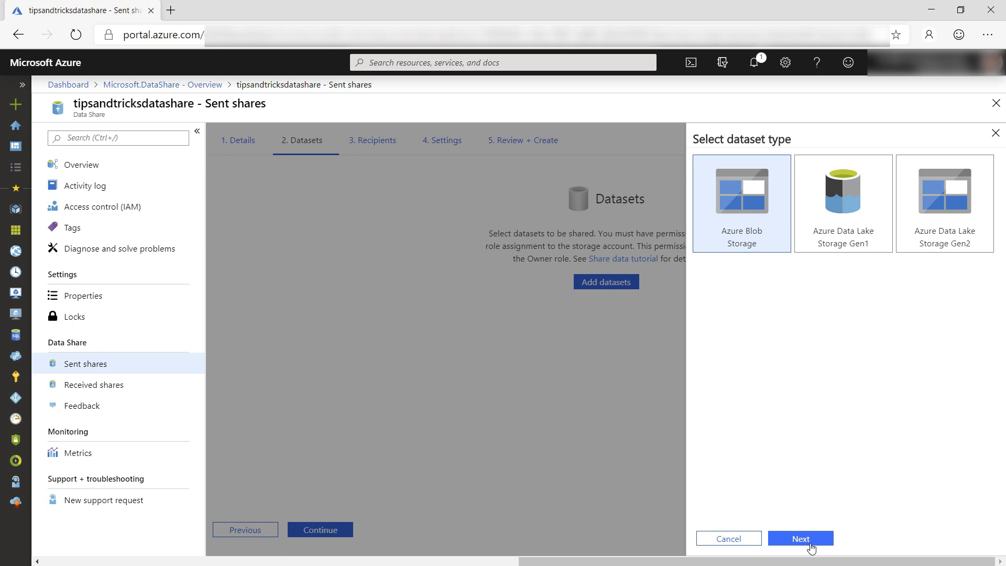
click(799, 538)
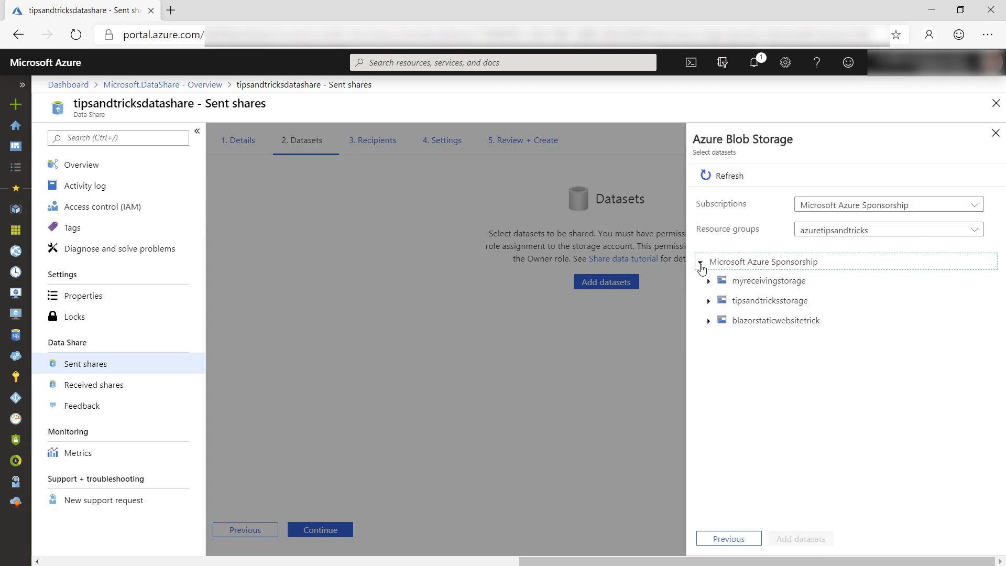
click(709, 300)
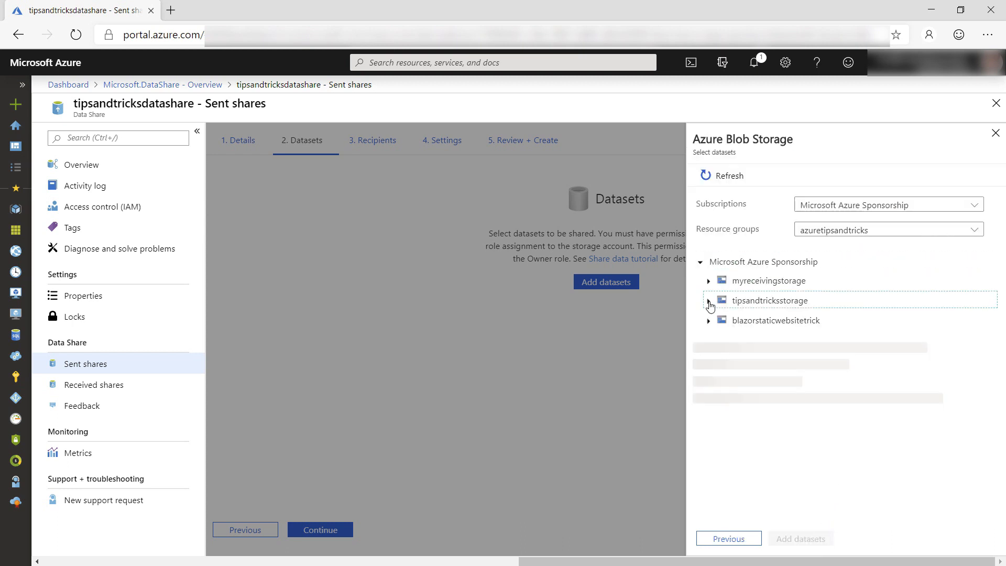
click(708, 301)
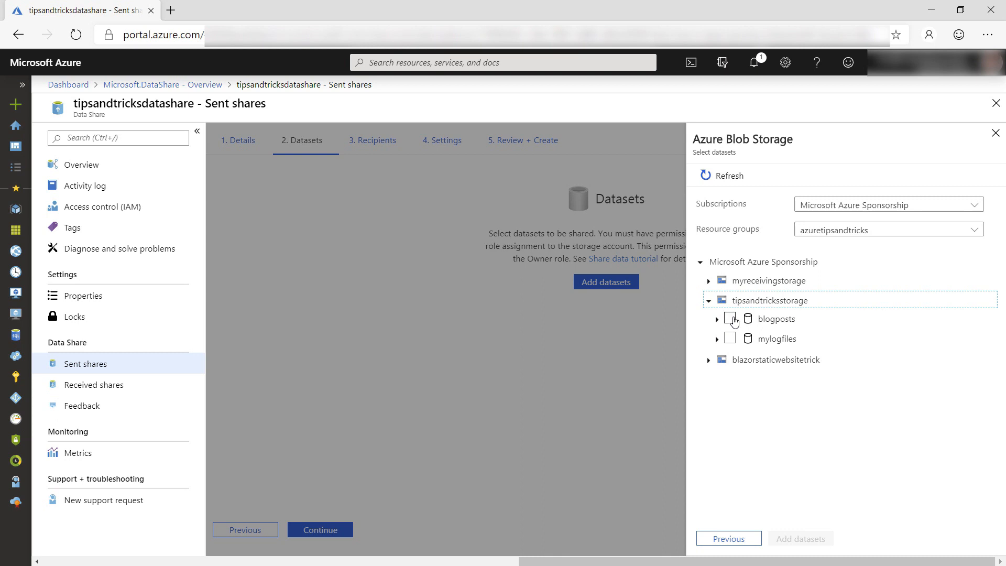
click(730, 319)
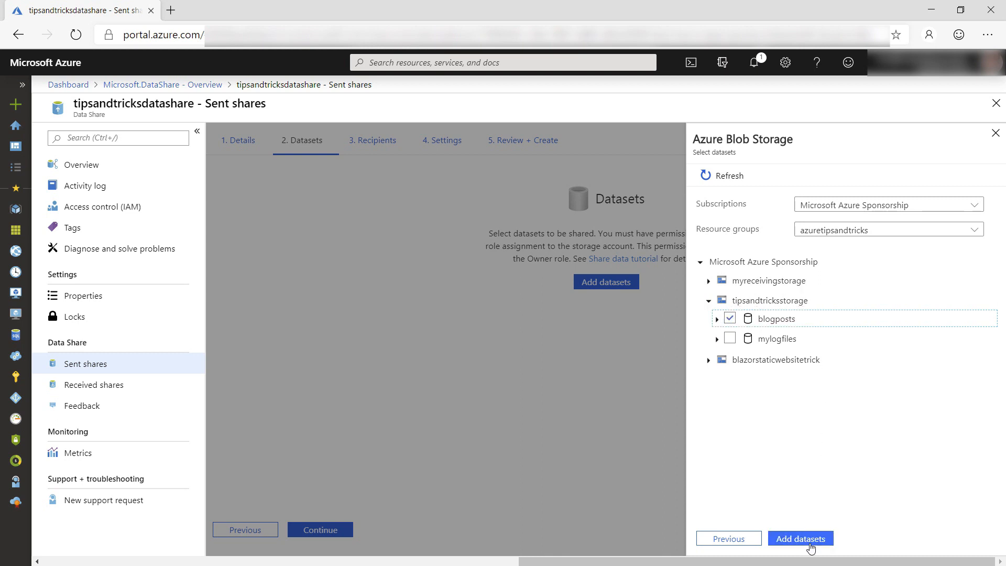
click(799, 538)
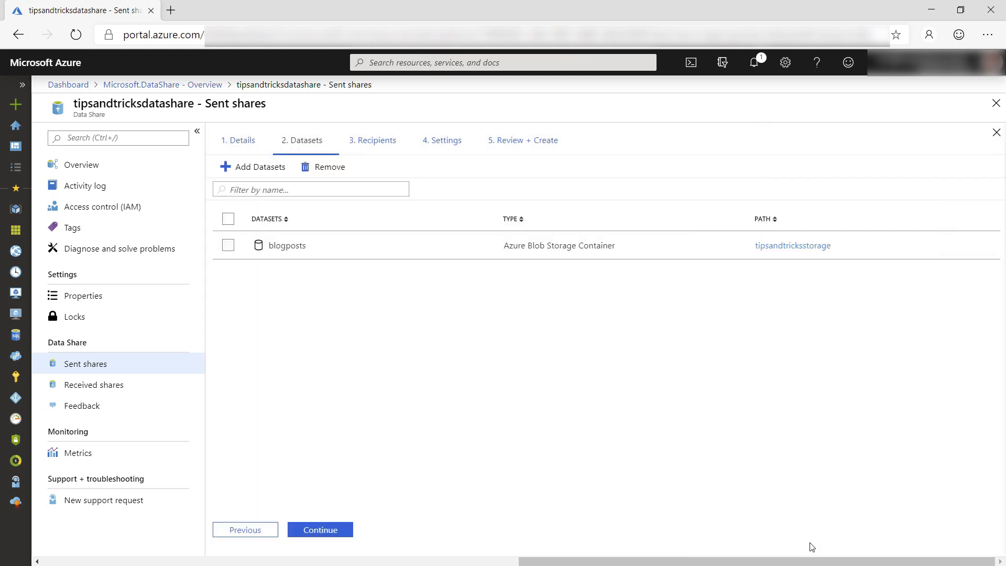
Add a recipient, keep the Daily snapshot schedule, and create the sharemyblobs share
click(320, 530)
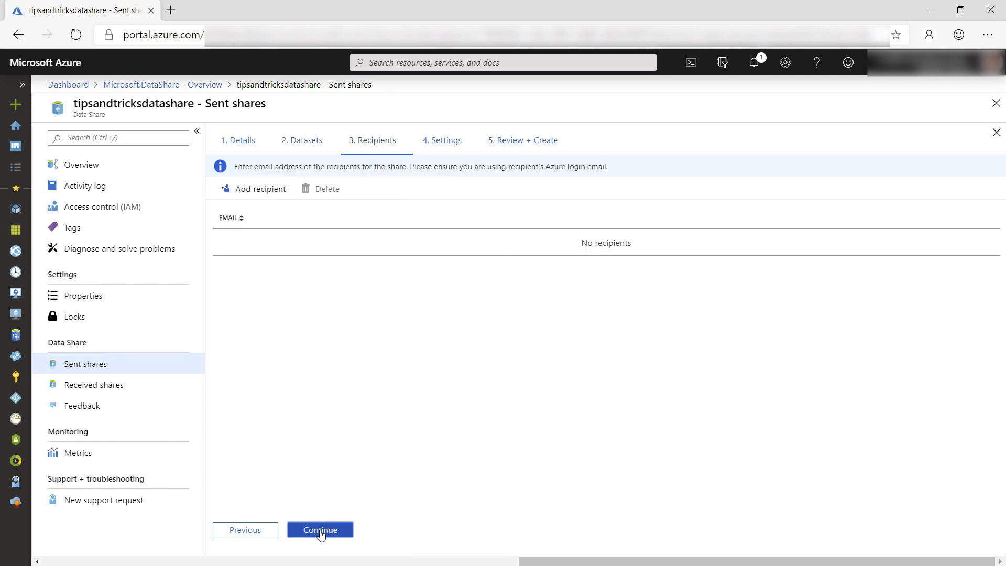
click(260, 189)
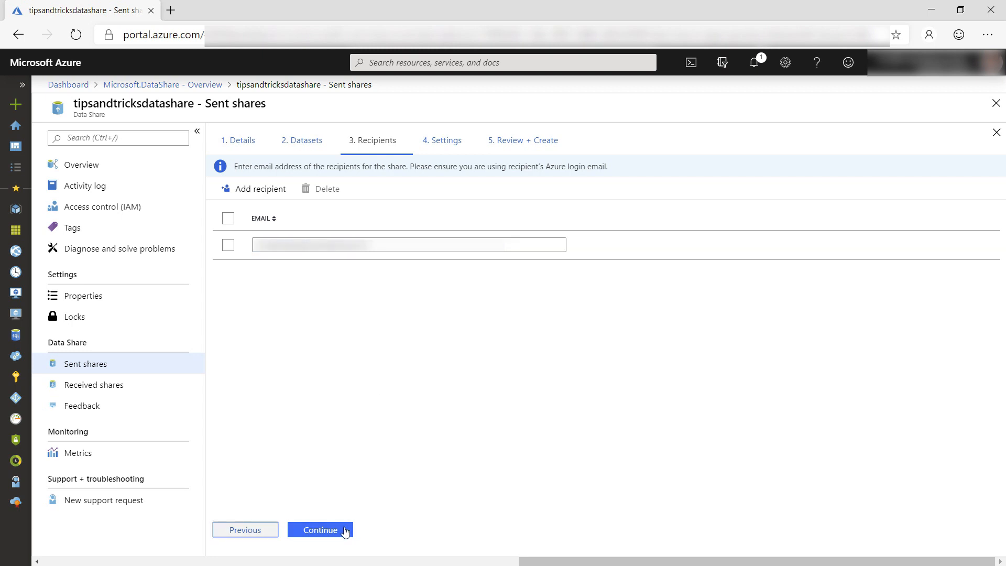
click(320, 529)
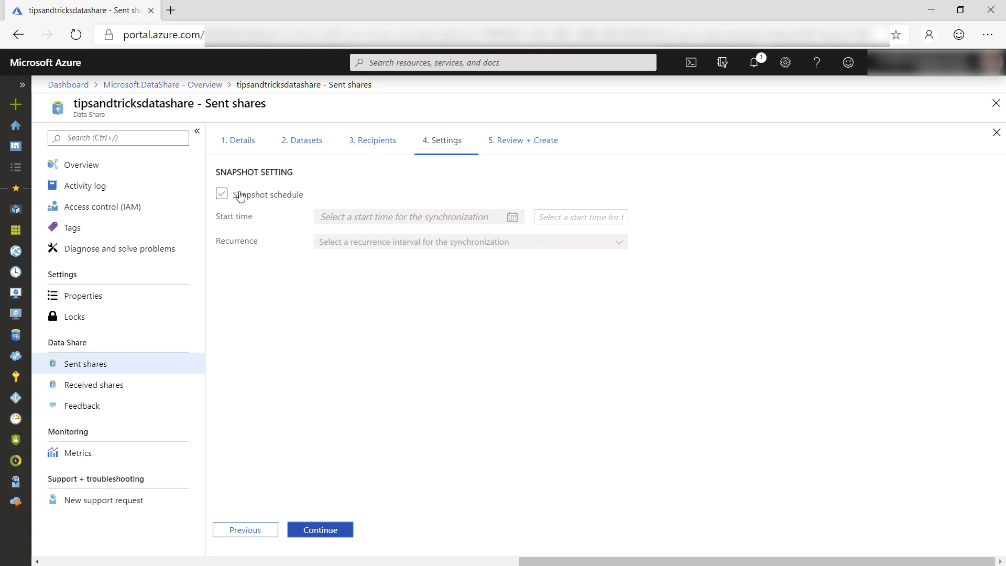
click(222, 194)
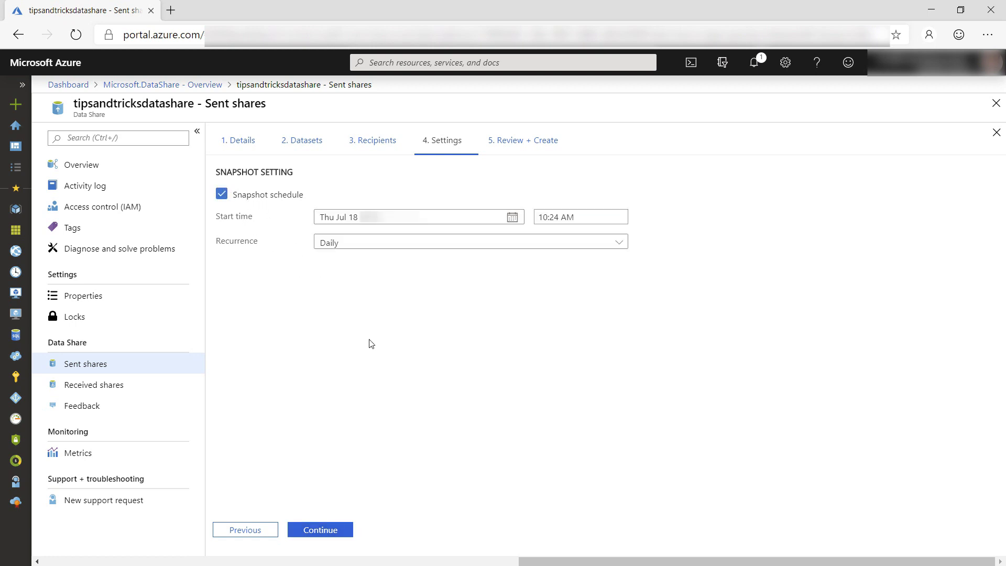
mouse_move(363, 472)
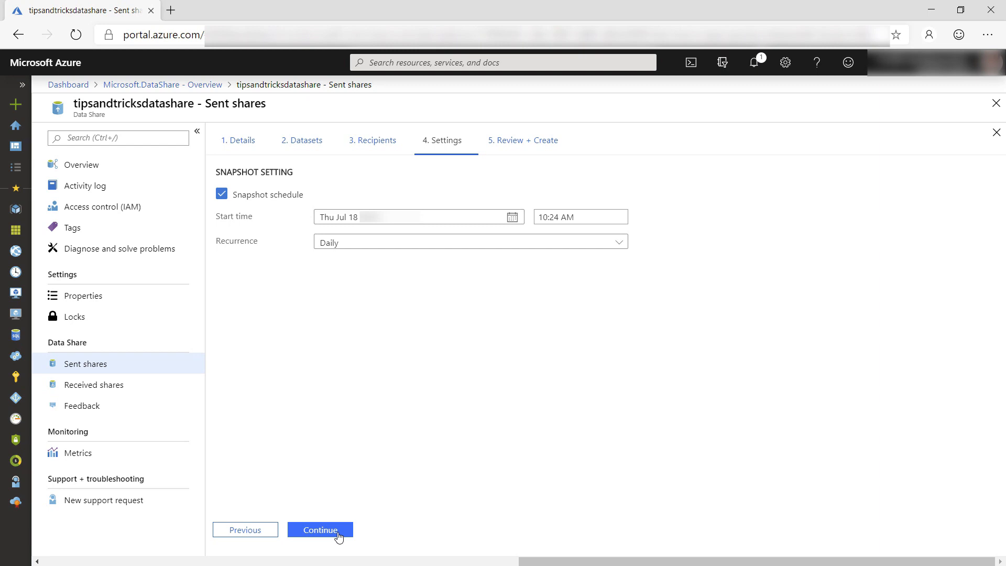
click(320, 529)
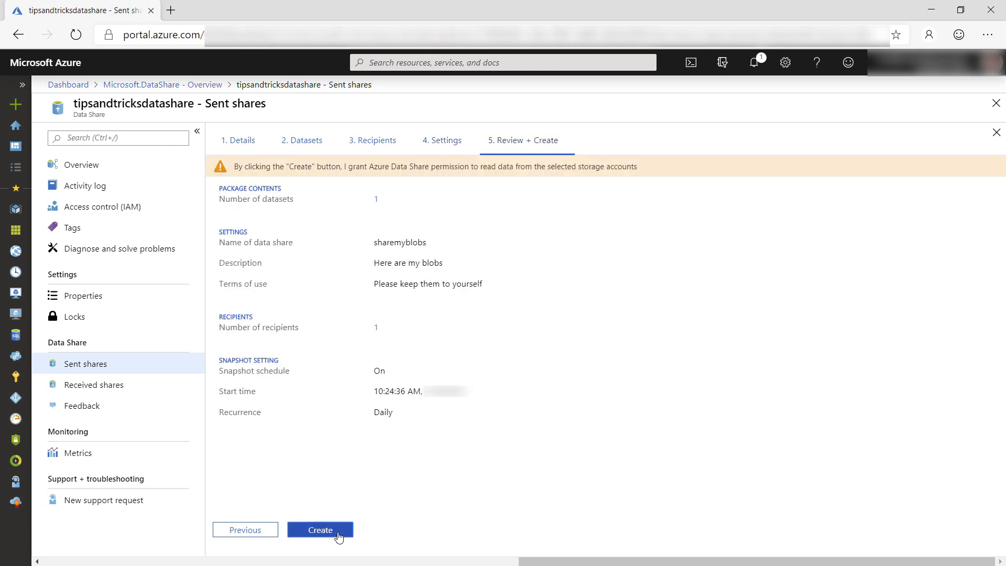
click(320, 529)
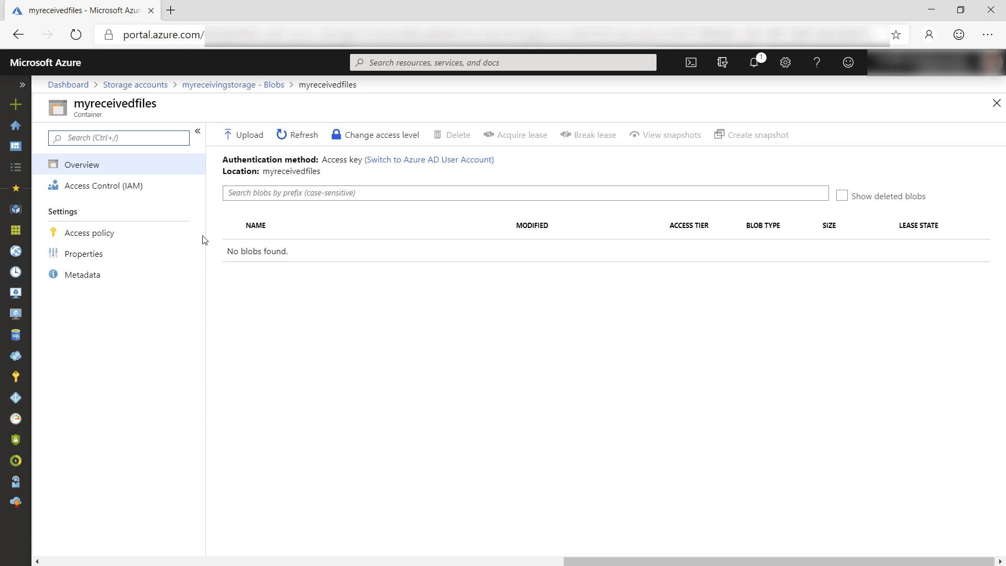
mouse_move(139, 199)
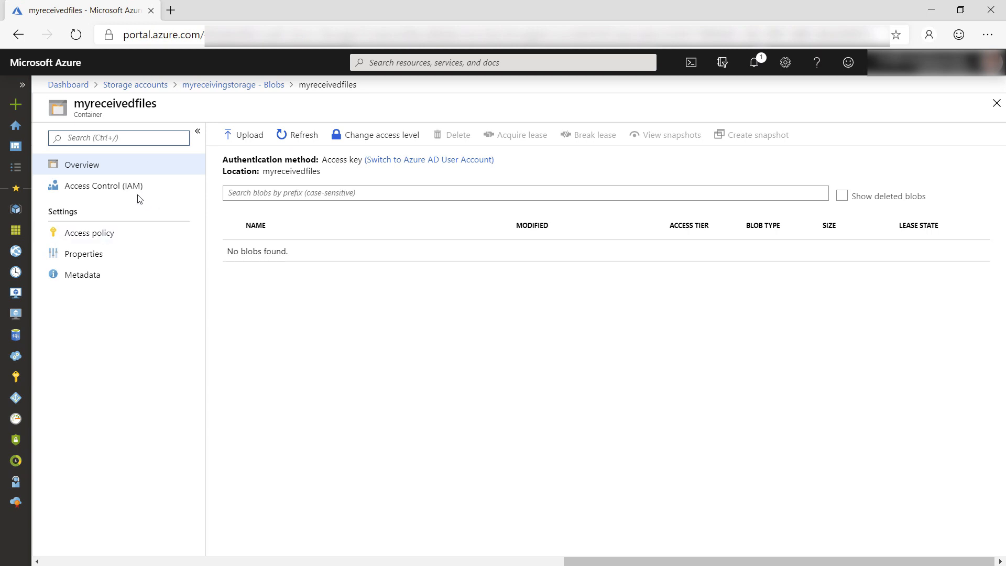
Assign the Owner role on the myreceivedfiles container to the selected member
click(104, 185)
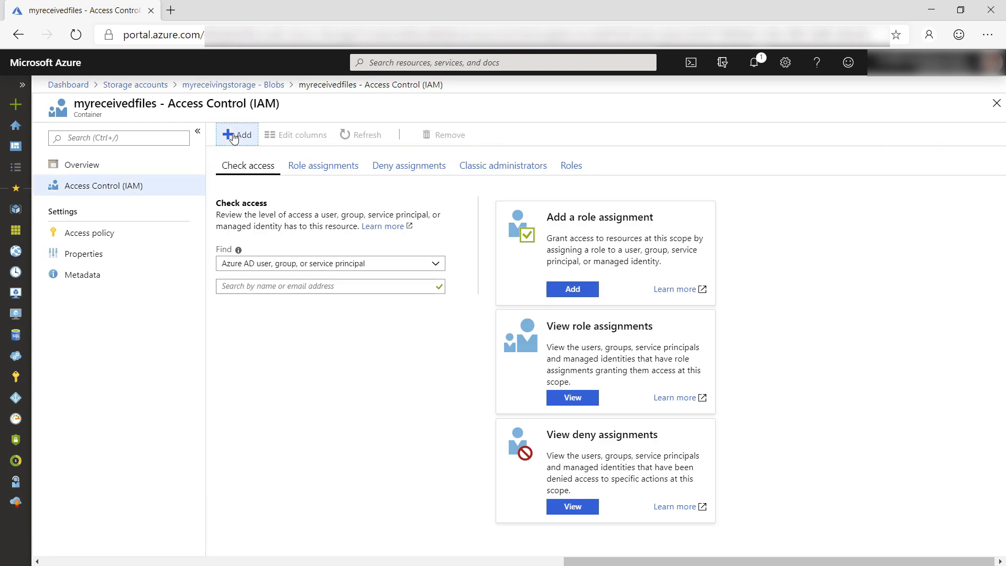
click(237, 134)
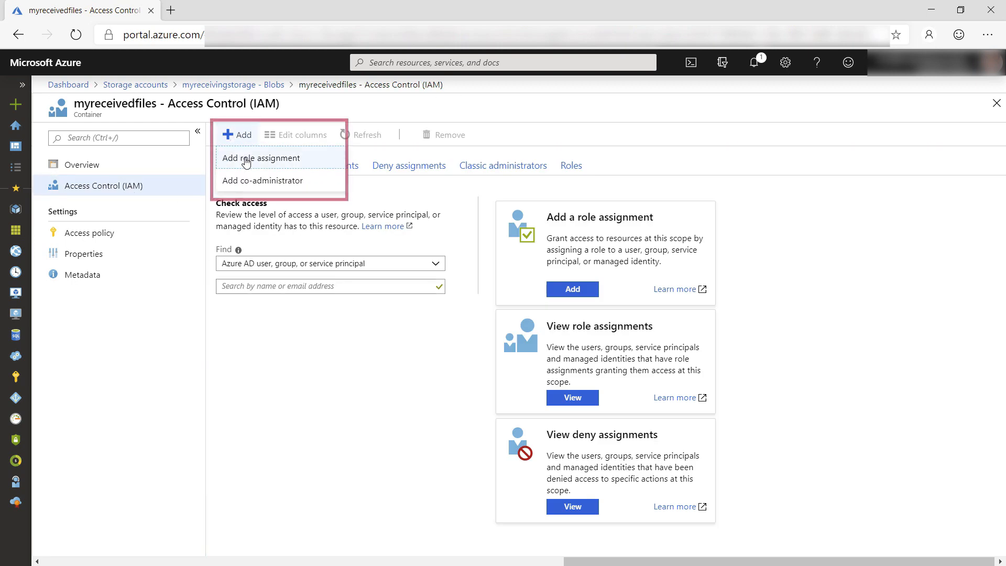
click(261, 158)
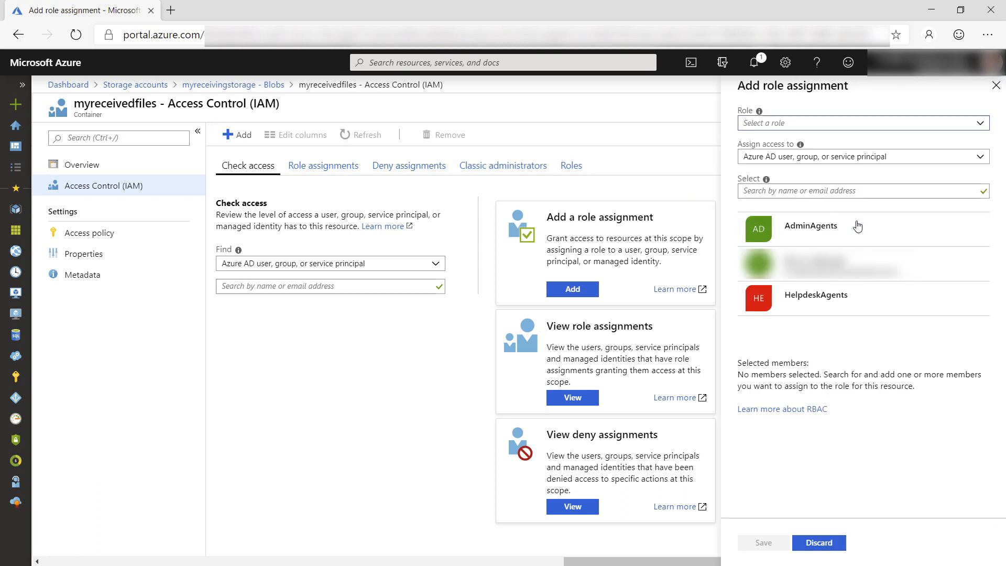
text(owner)
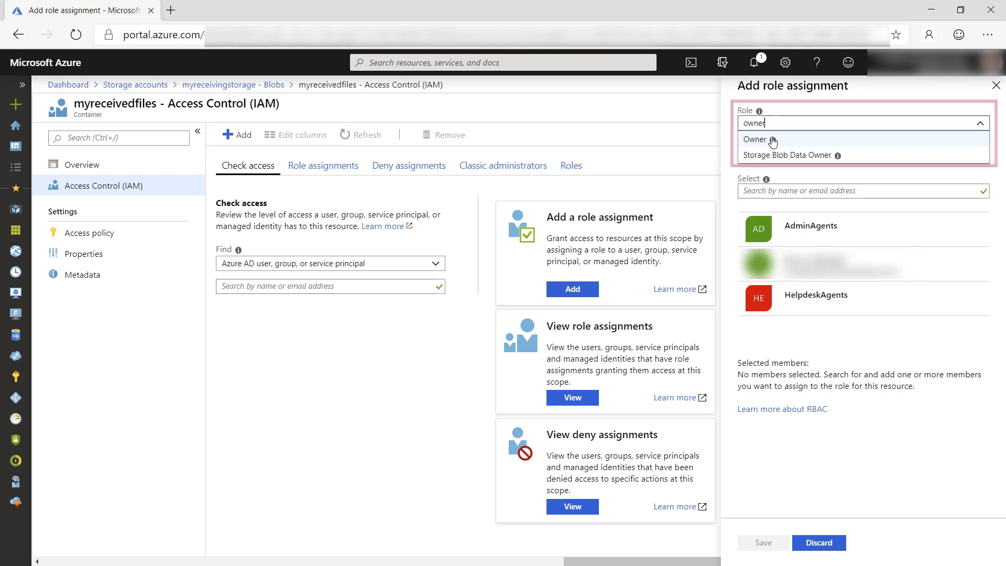
click(755, 139)
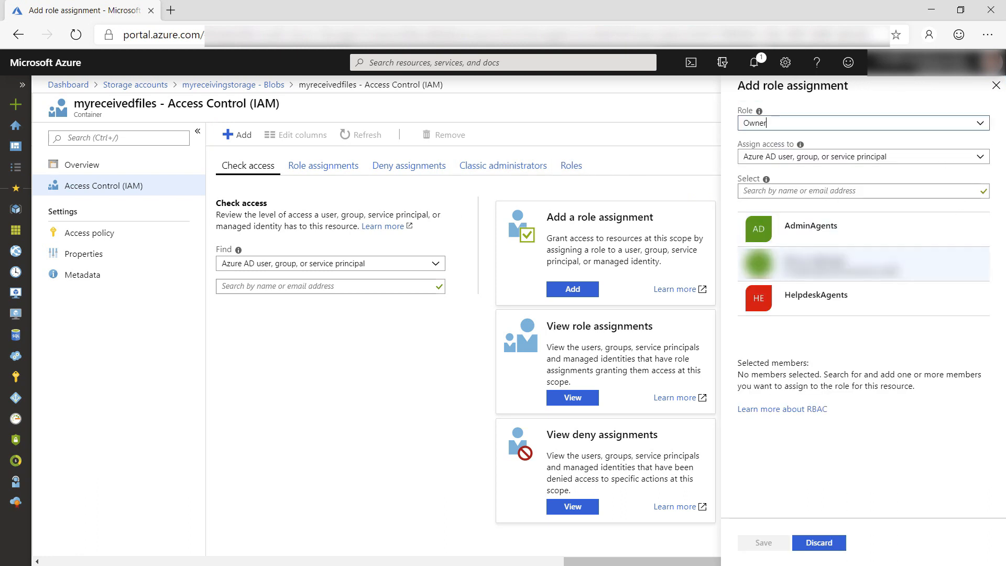
click(862, 263)
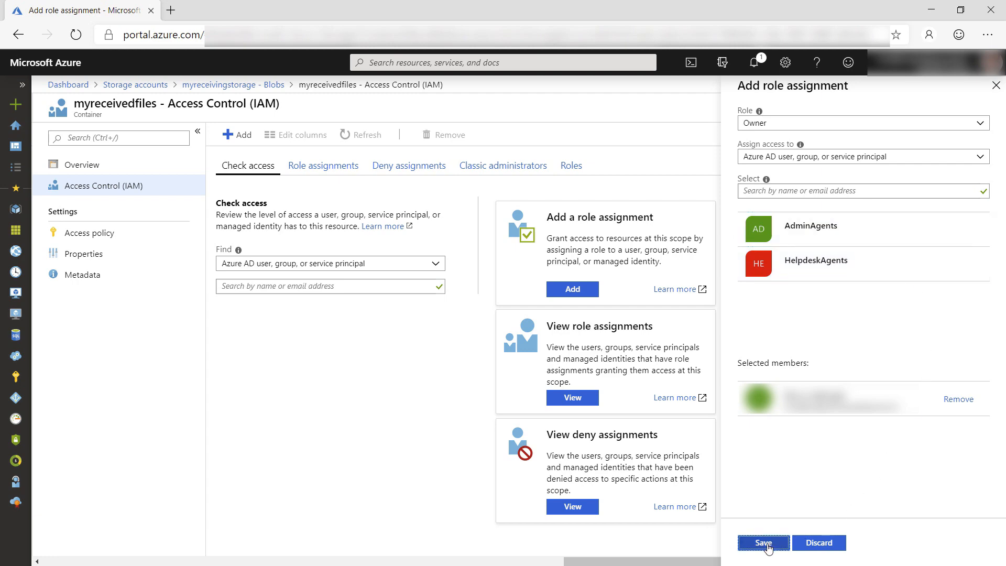
click(763, 542)
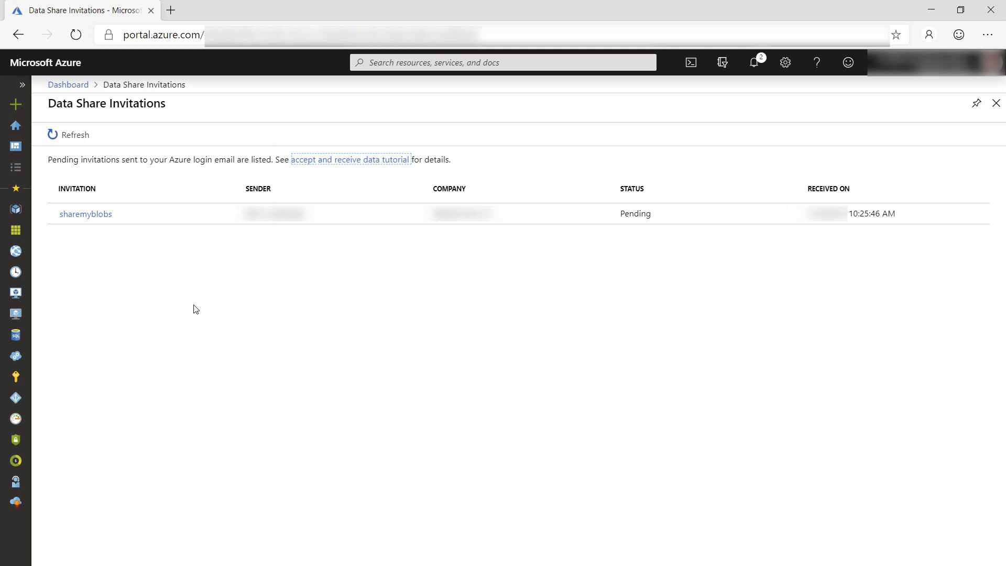
mouse_move(171, 291)
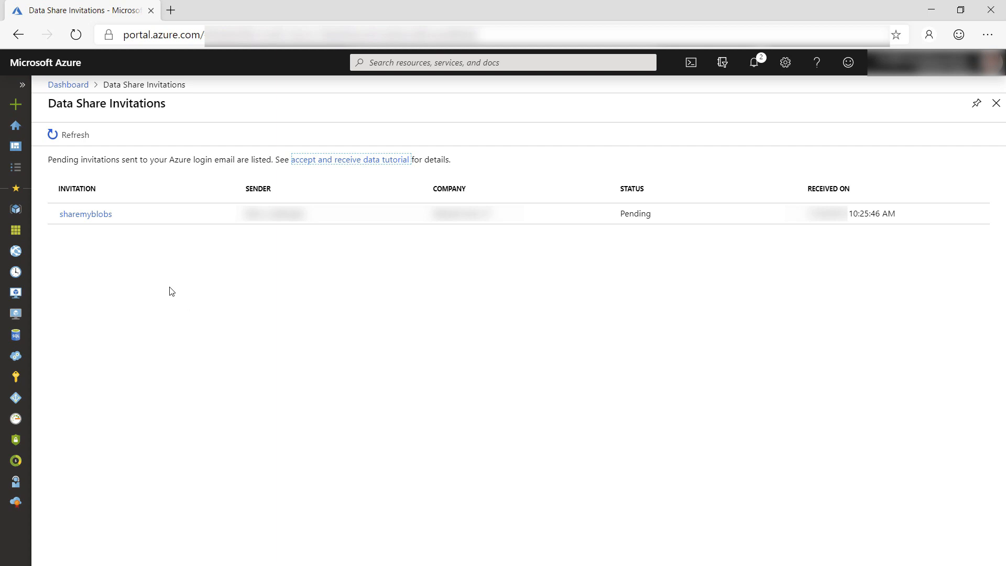
Agree to terms and accept sharemyblobs into tipsandtricksdatashare in azuretipsandtricks
click(85, 213)
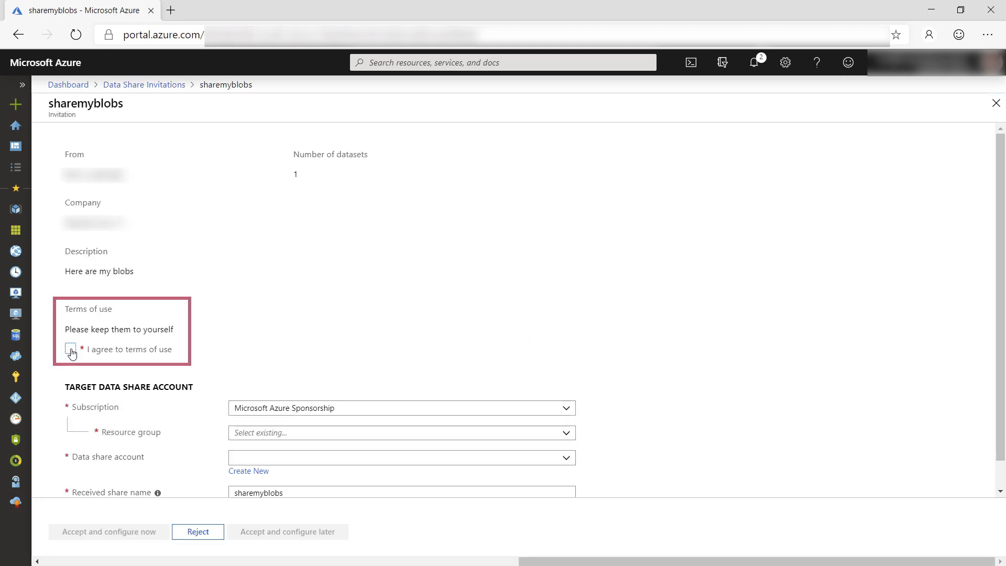
click(69, 349)
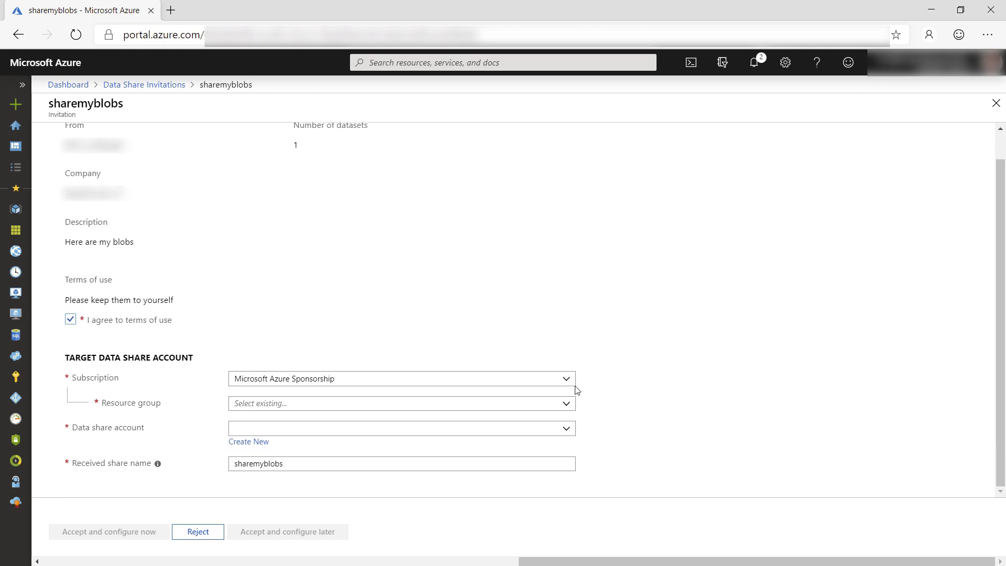
click(400, 403)
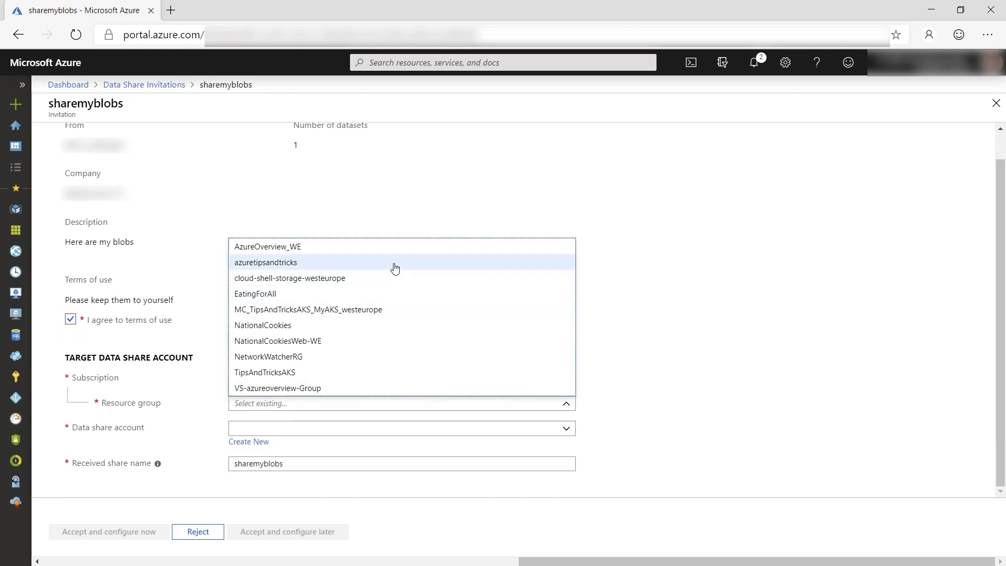
click(266, 262)
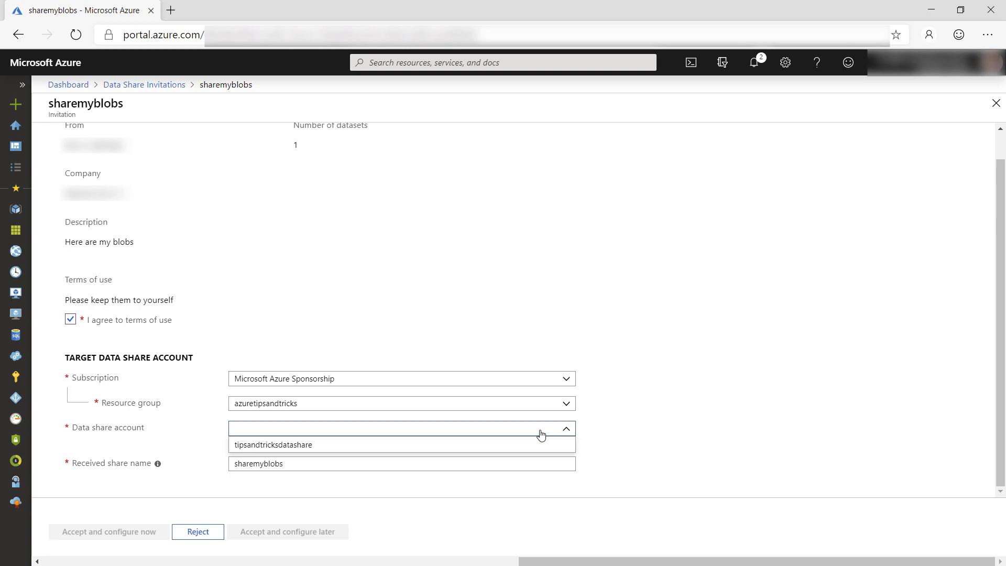
click(272, 445)
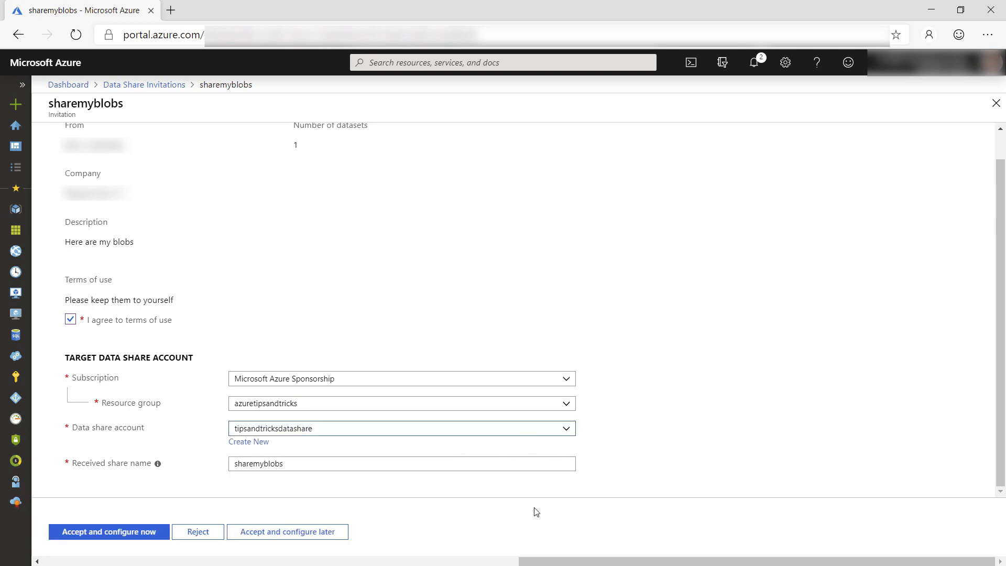
mouse_move(380, 525)
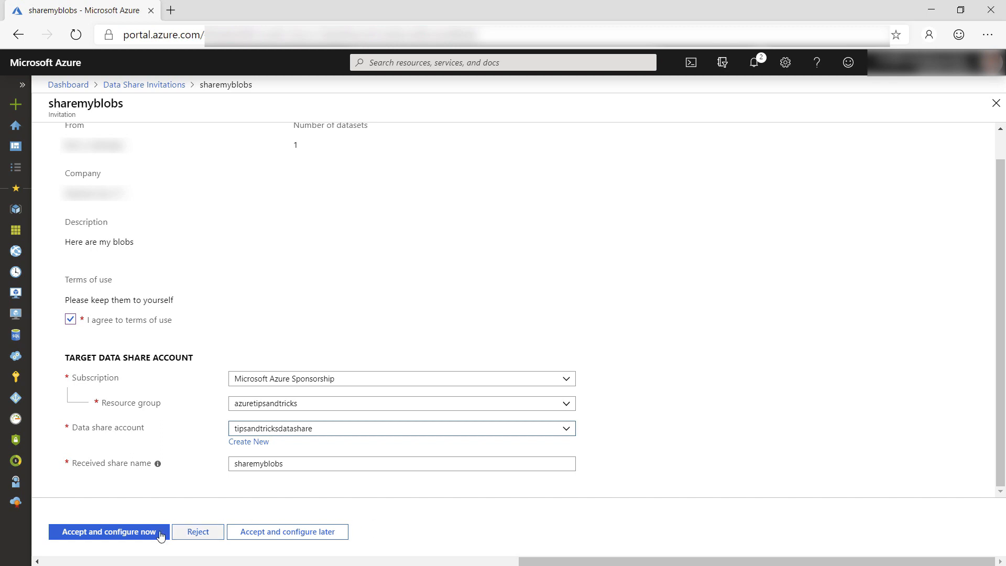
click(108, 532)
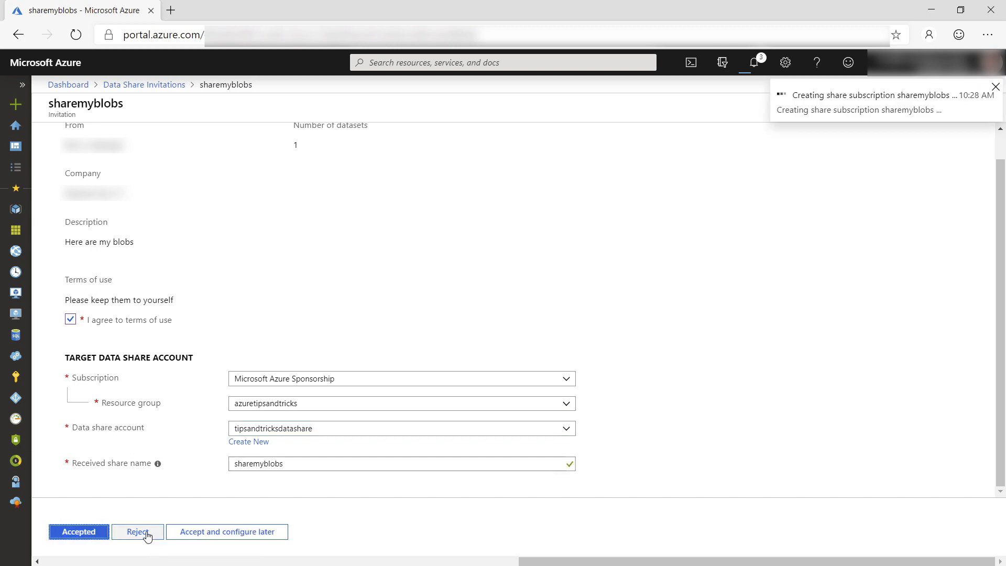
click(78, 531)
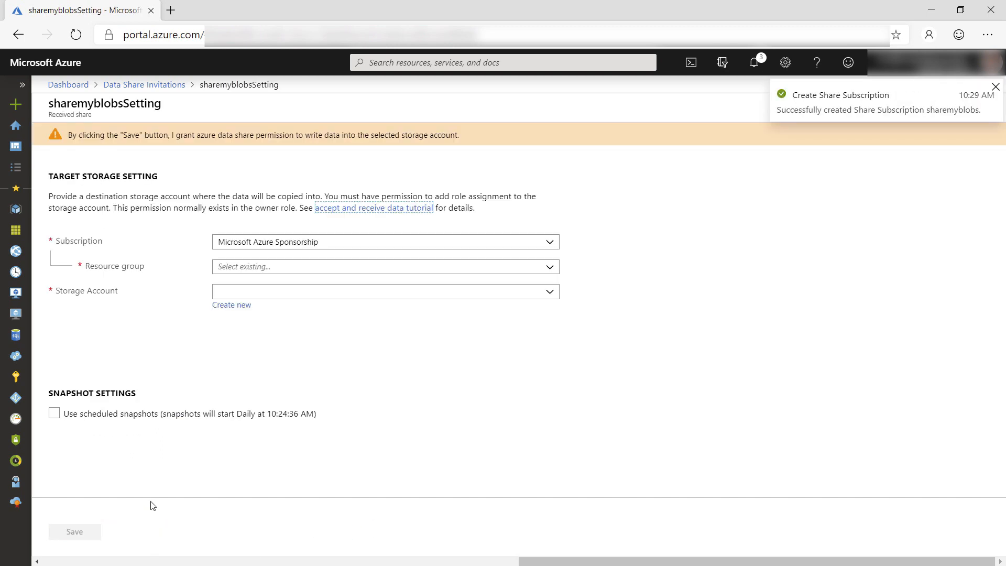
mouse_move(565, 270)
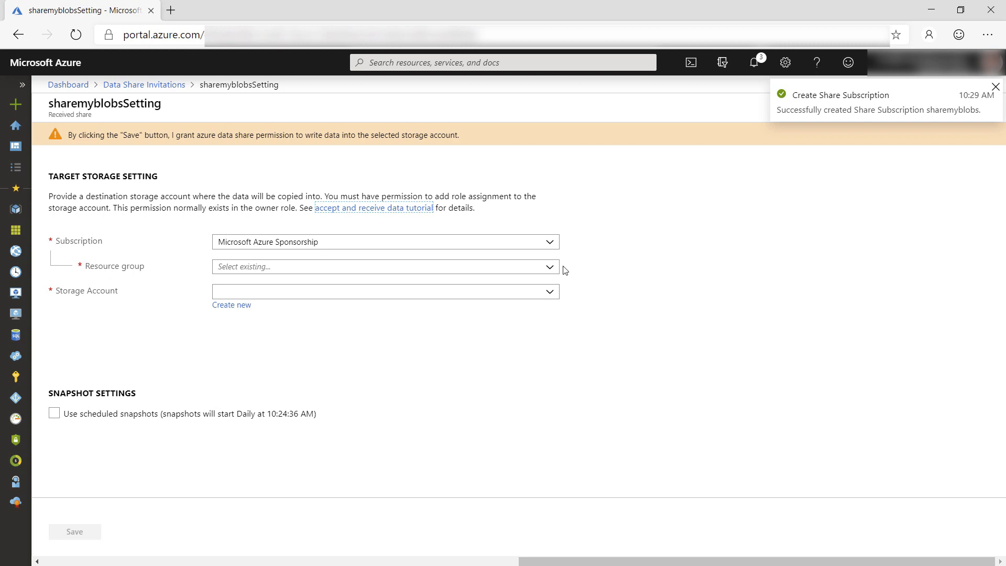
Map the share to container myreceivedfiles in myreceivingstorage (azuretipsandtricks) with scheduled snapshots
click(385, 266)
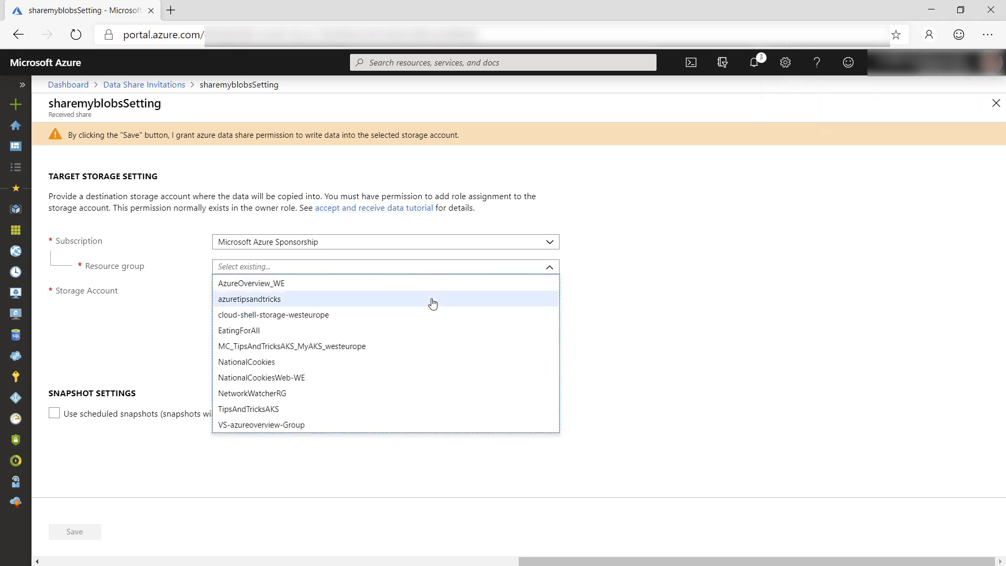
click(249, 299)
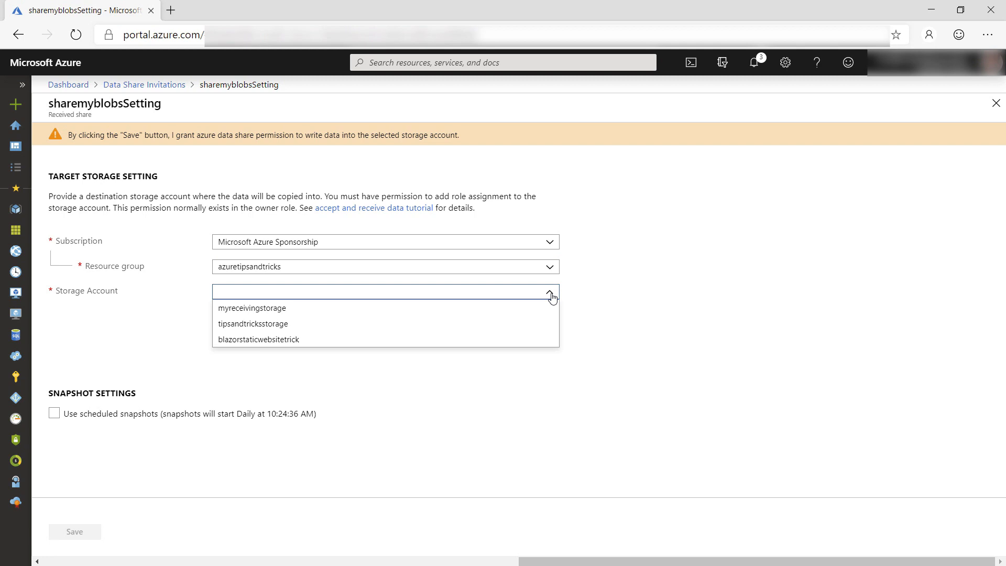
click(251, 308)
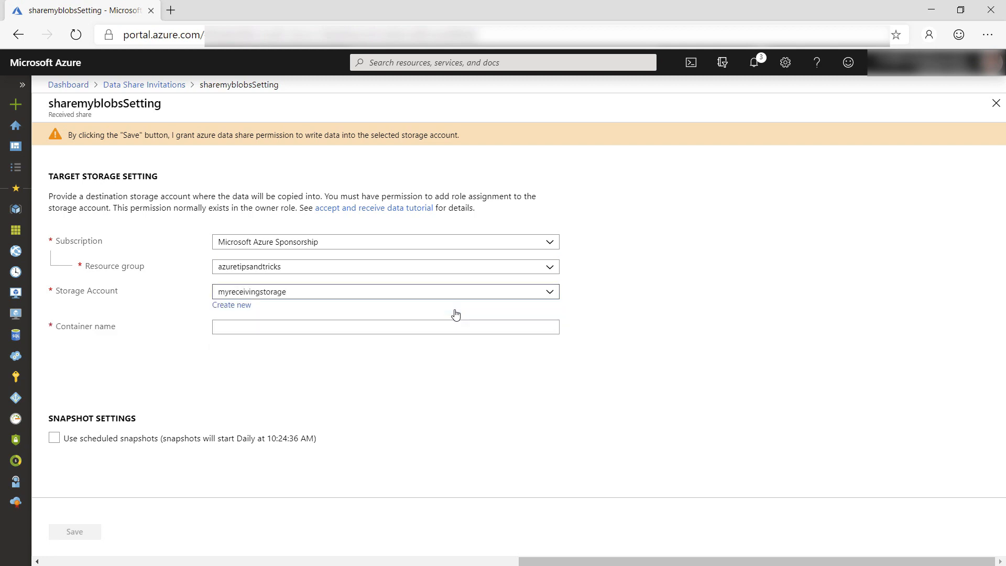
text(myreceivedfiles)
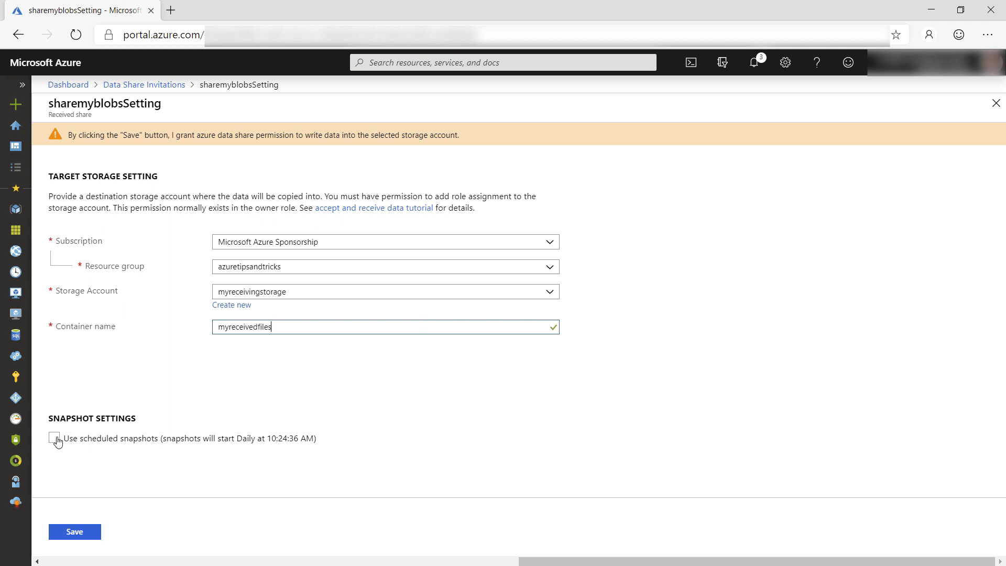
click(54, 438)
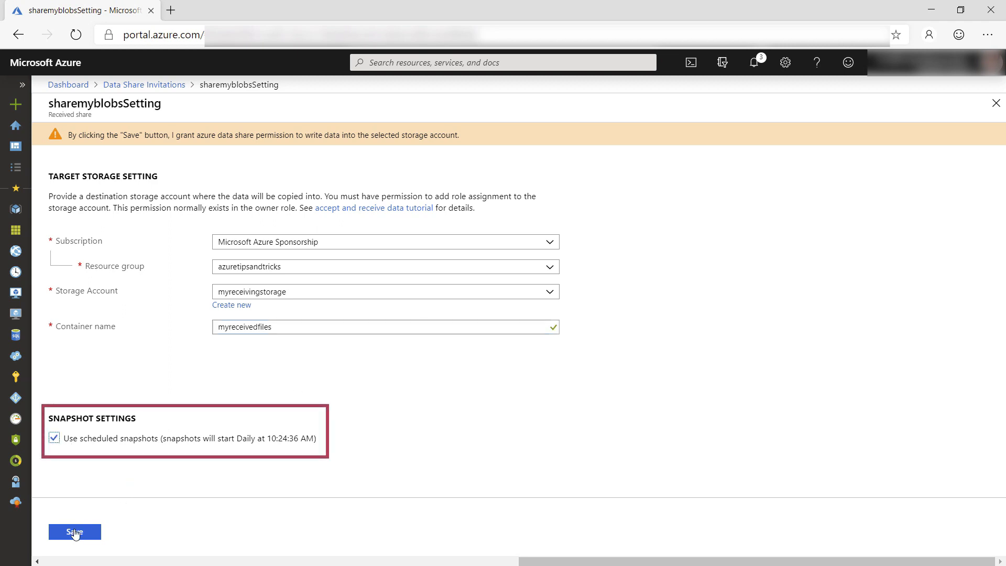
click(74, 532)
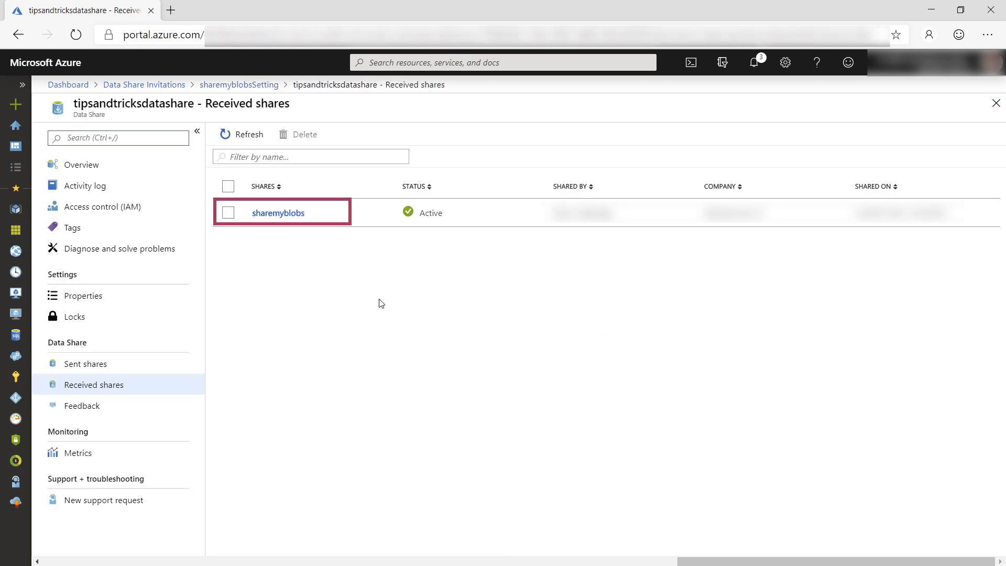
Open received share sharemyblobs and trigger a Full copy snapshot
click(276, 212)
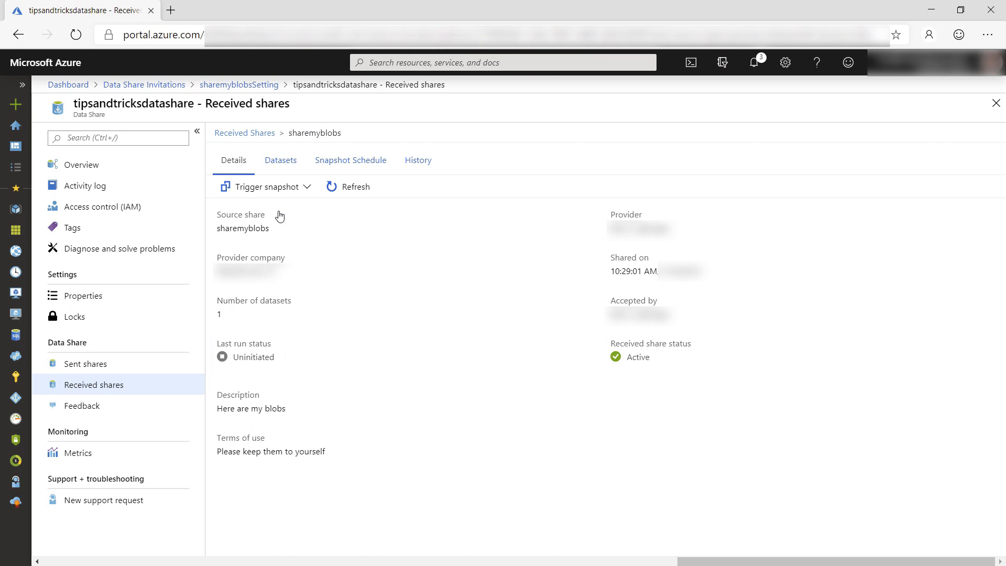
click(305, 186)
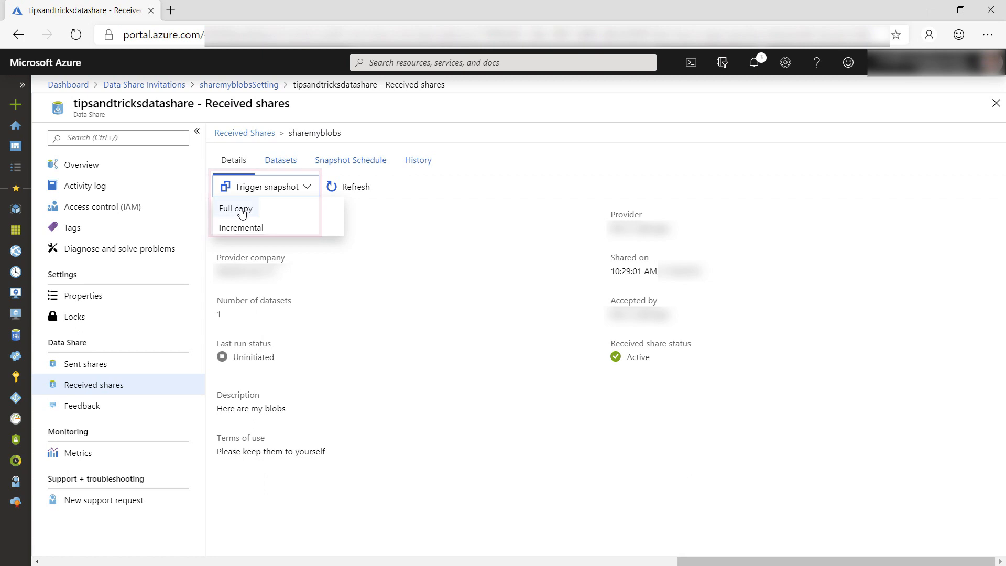
click(235, 208)
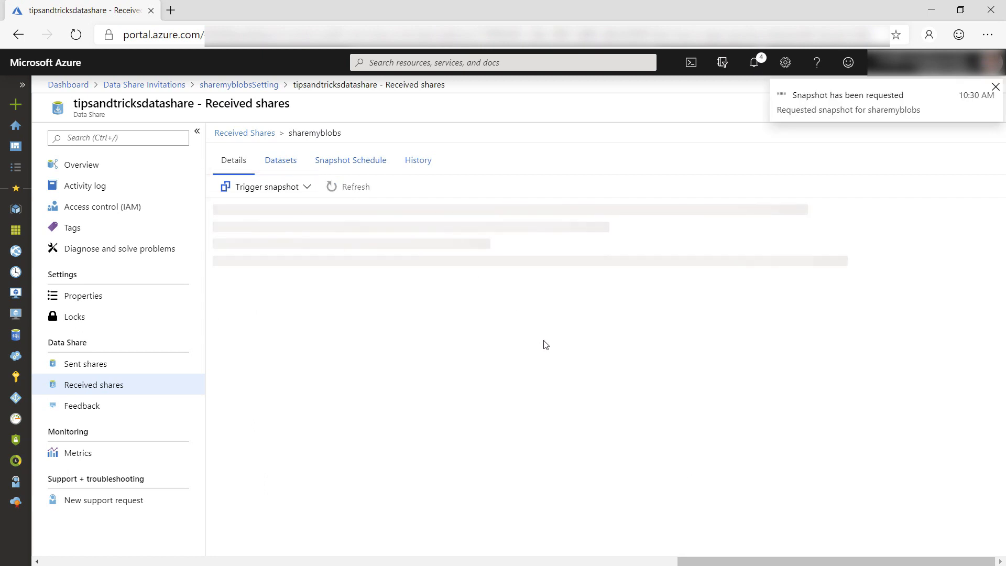